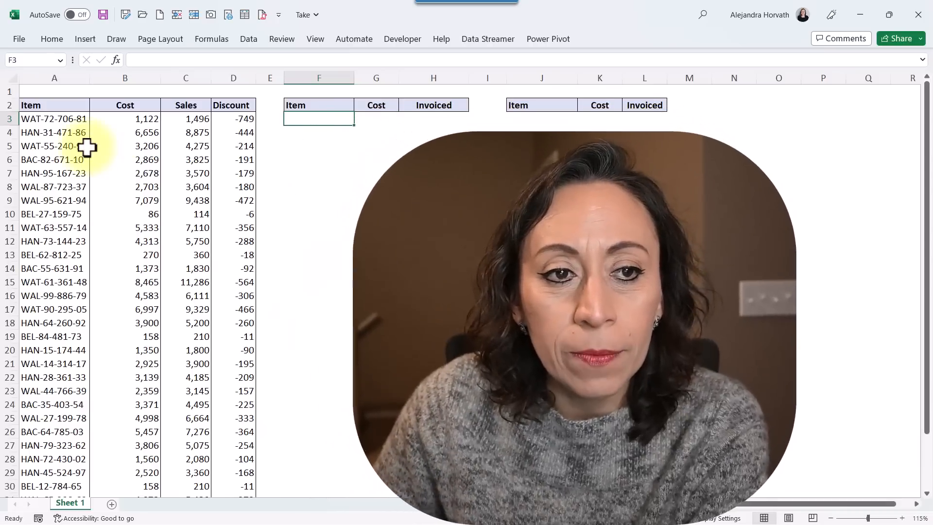
# Review the source table's item, cost and sales values and mark its first ten rows.
pyautogui.click(53, 118)
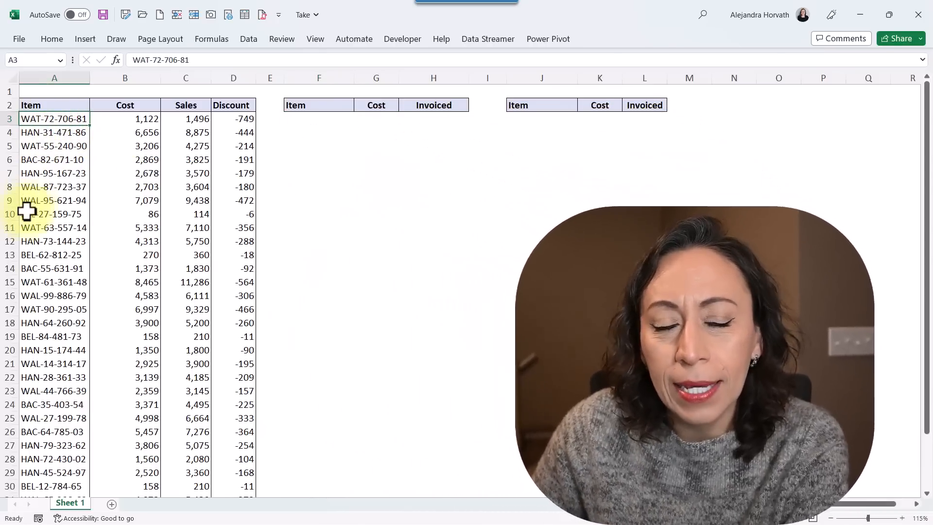
pyautogui.click(125, 119)
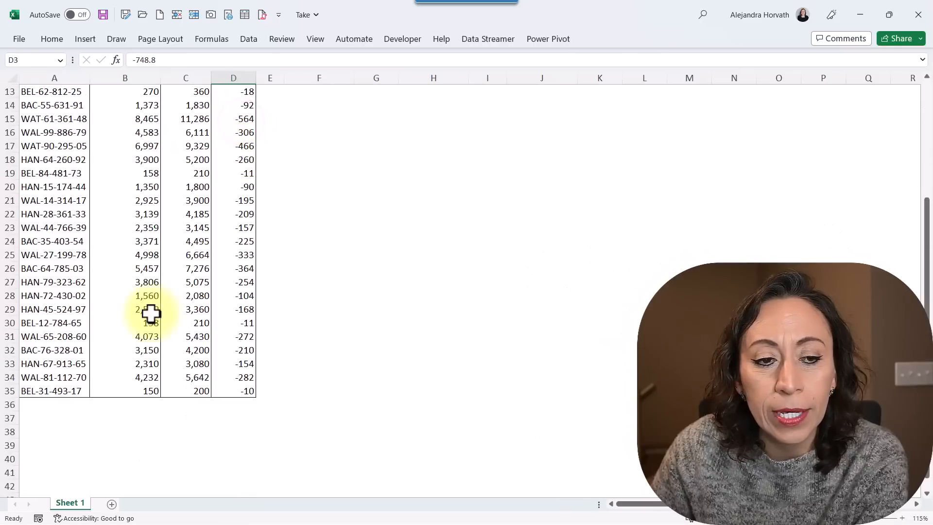
pyautogui.scroll(3)
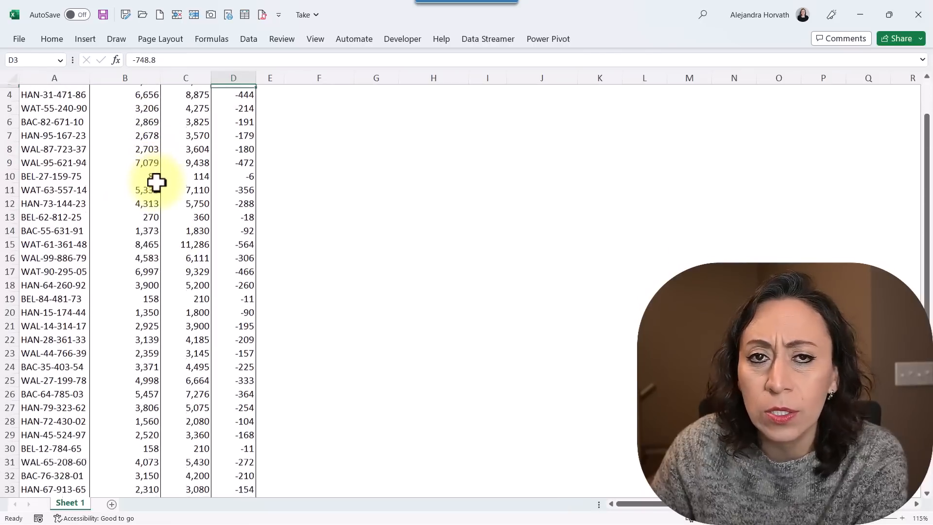
pyautogui.scroll(3)
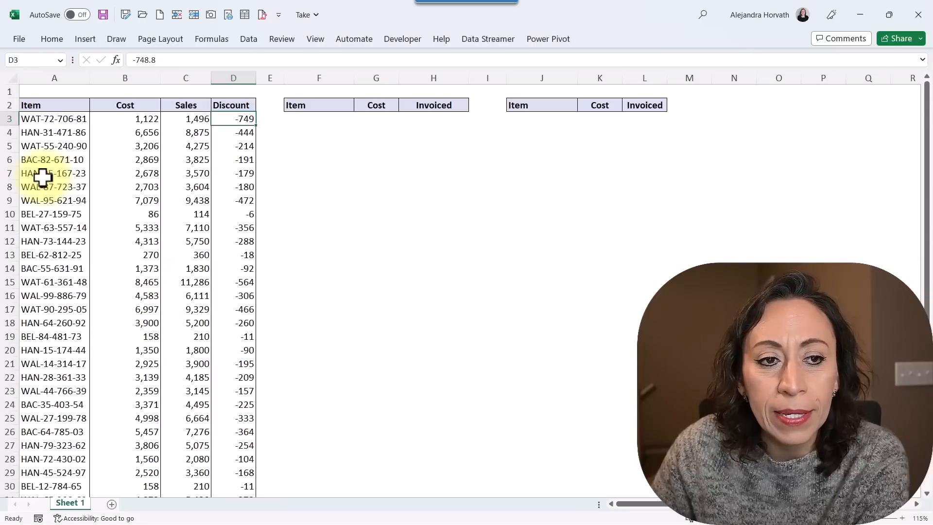
pyautogui.click(126, 119)
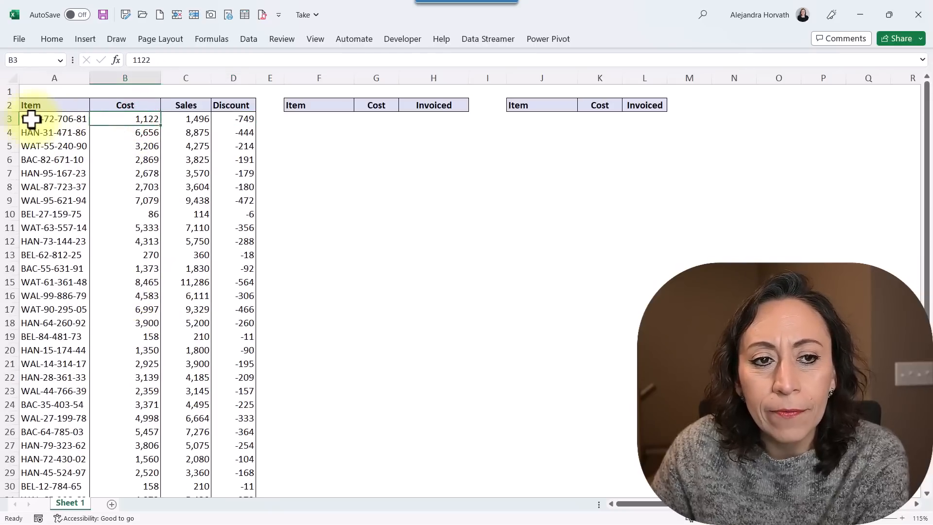
pyautogui.click(184, 158)
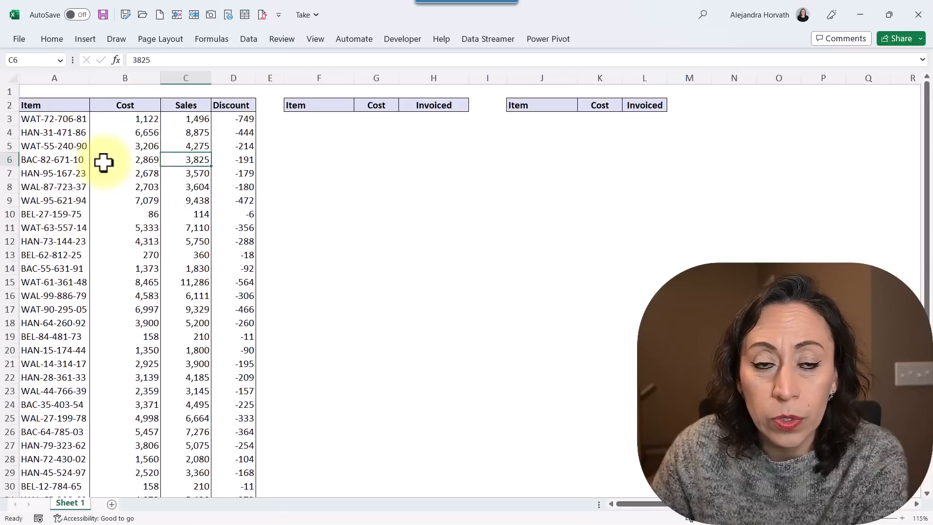
pyautogui.moveTo(54, 119); pyautogui.dragTo(233, 200)
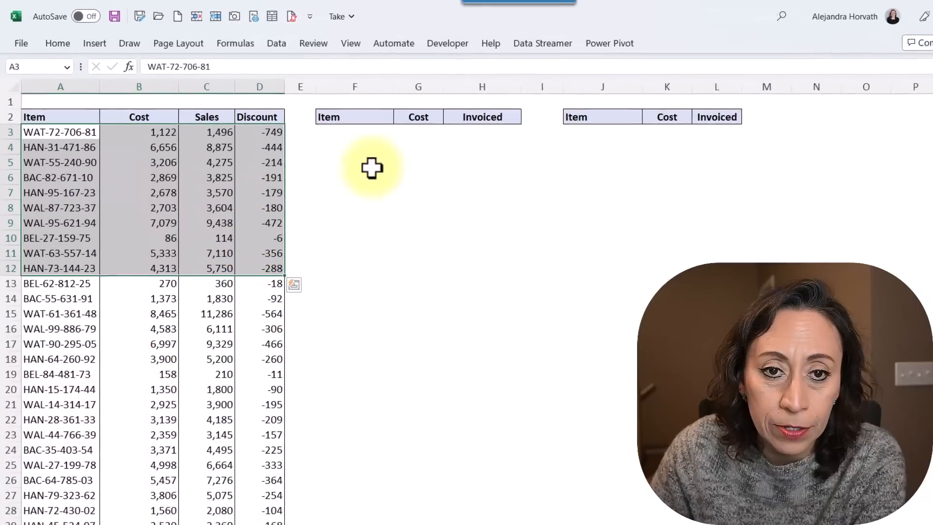
# Enter =TAKE(A3:D35,10,3) in F3 to return the first 10 rows and 3 columns.
pyautogui.click(354, 132)
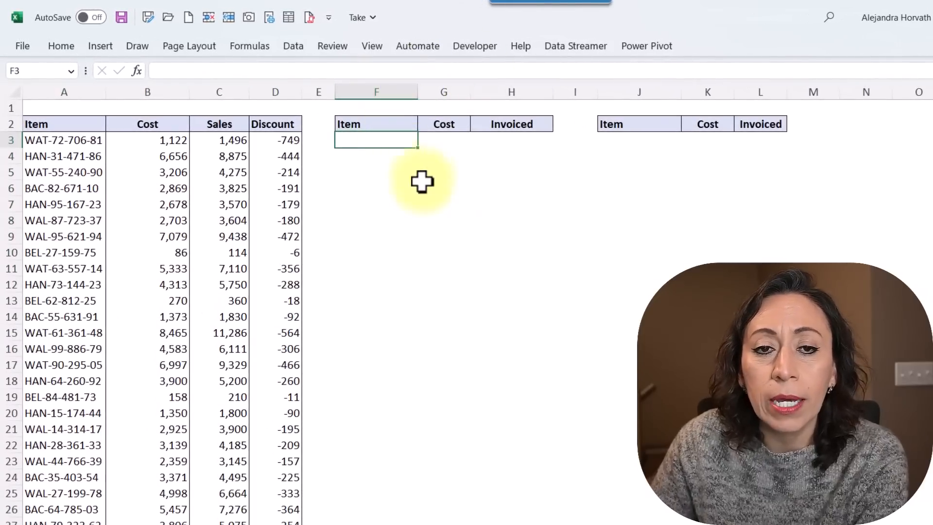
pyautogui.write('=take')
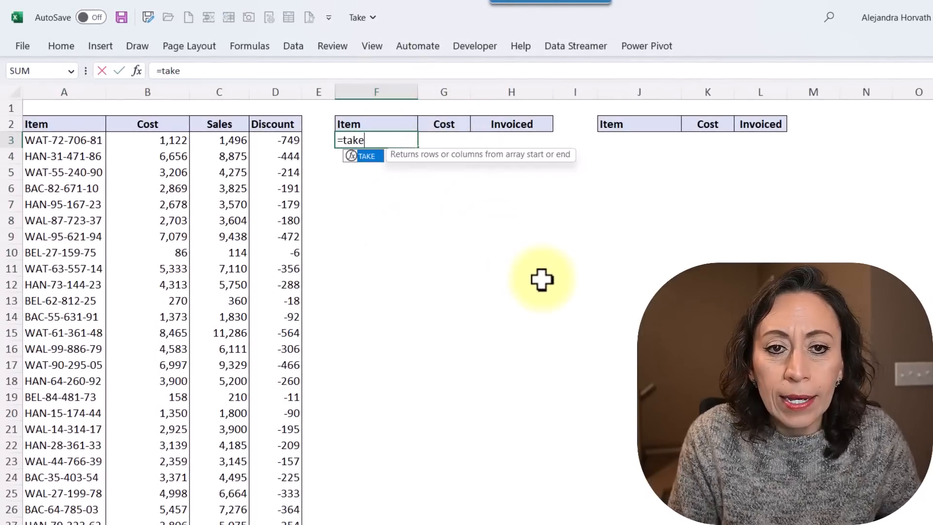
pyautogui.write('(')
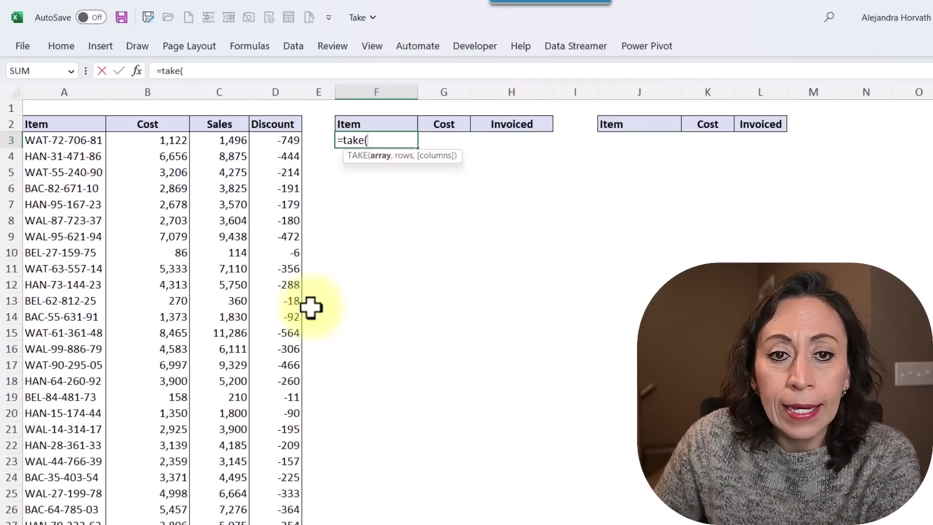
pyautogui.click(64, 140)
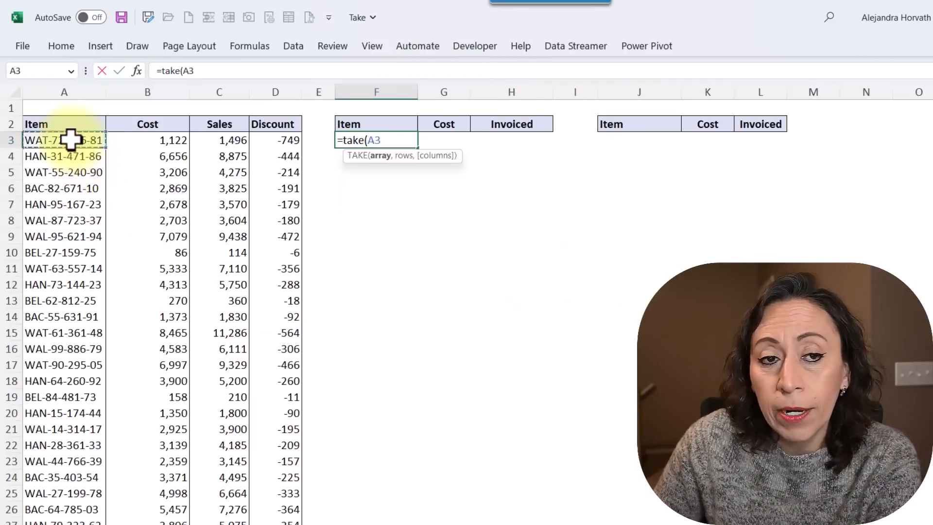
pyautogui.moveTo(64, 140); pyautogui.dragTo(275, 156)
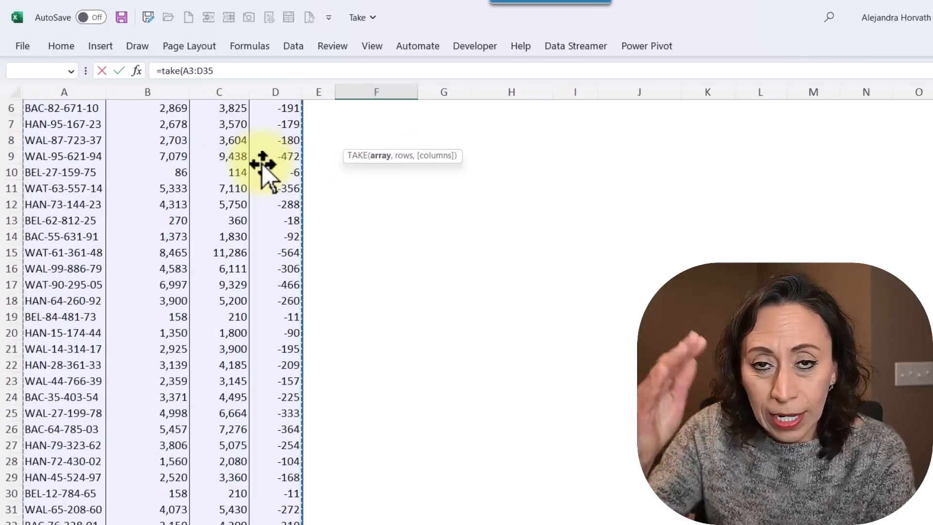
pyautogui.scroll(-3)
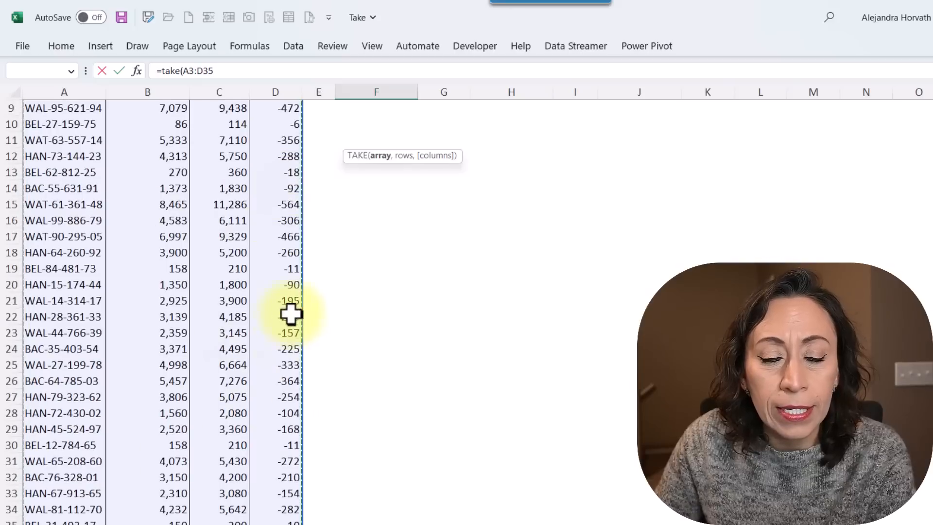
pyautogui.scroll(3)
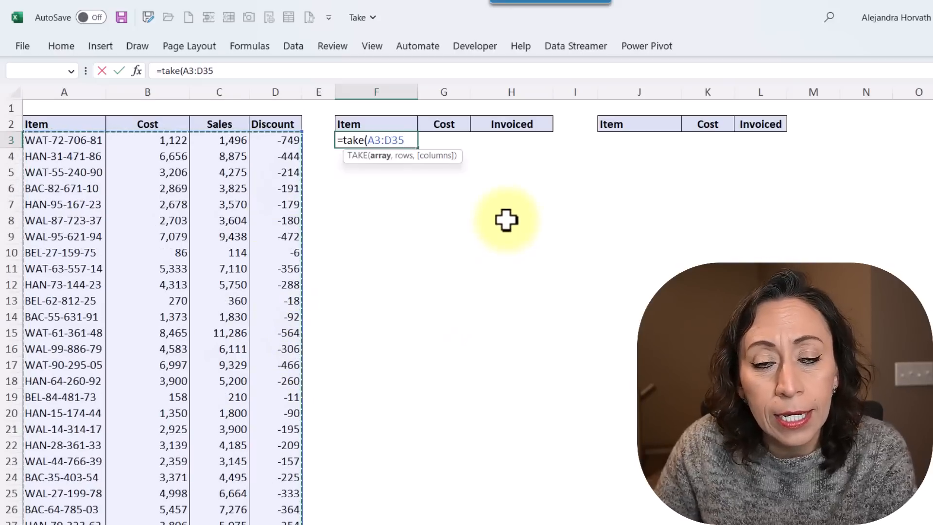
pyautogui.write(',')
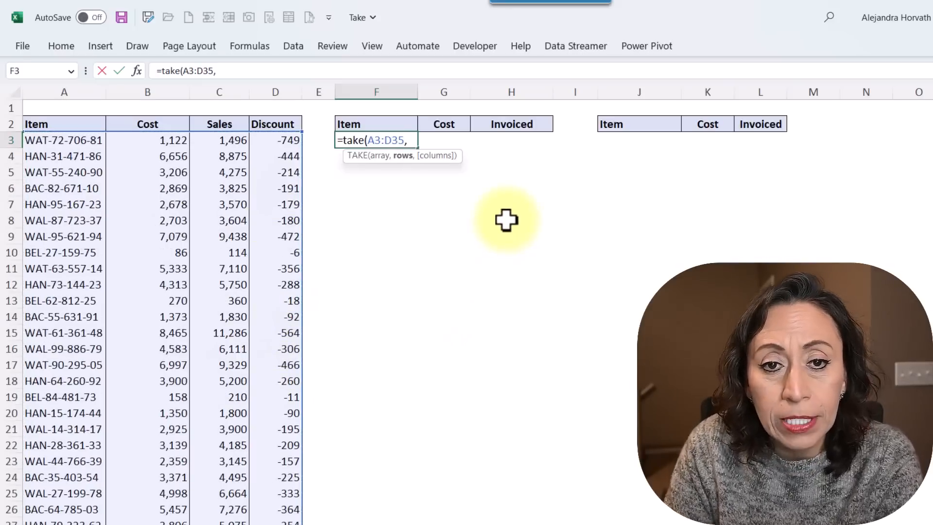
pyautogui.moveTo(407, 169)
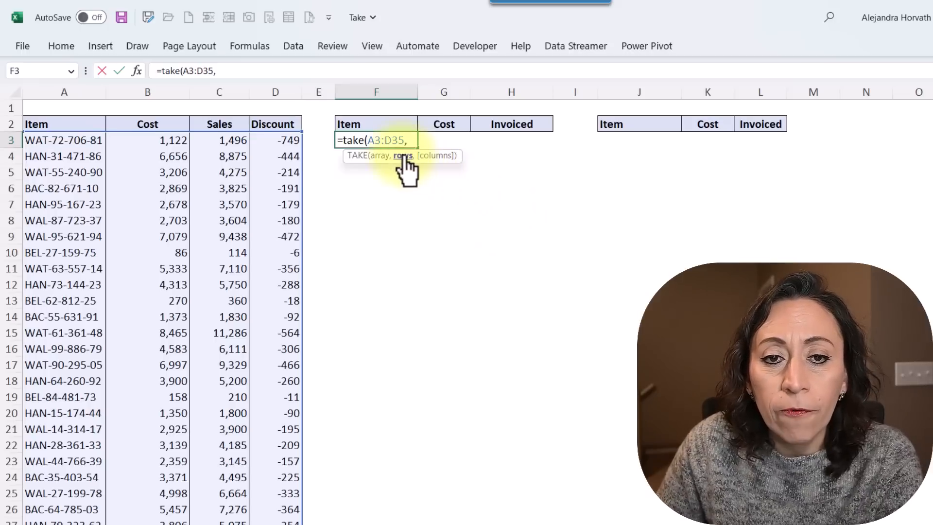
pyautogui.moveTo(390, 211)
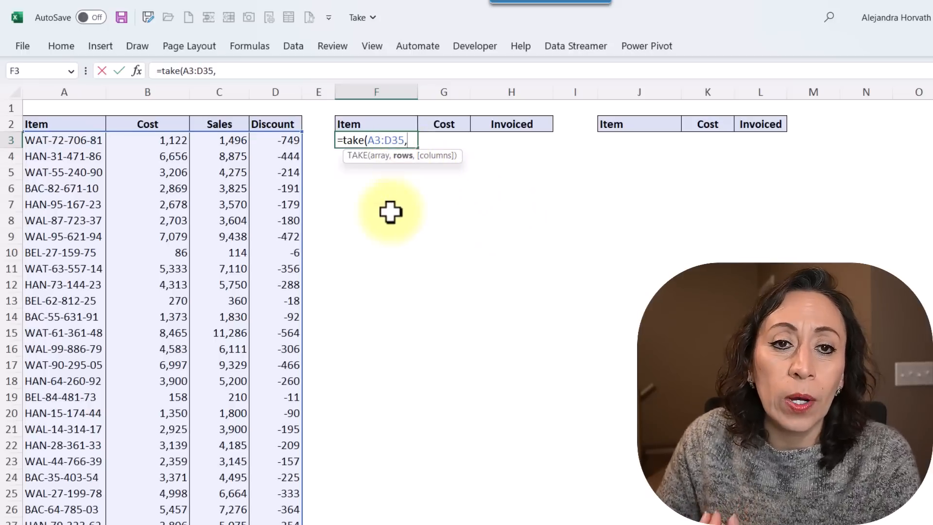
pyautogui.moveTo(313, 234)
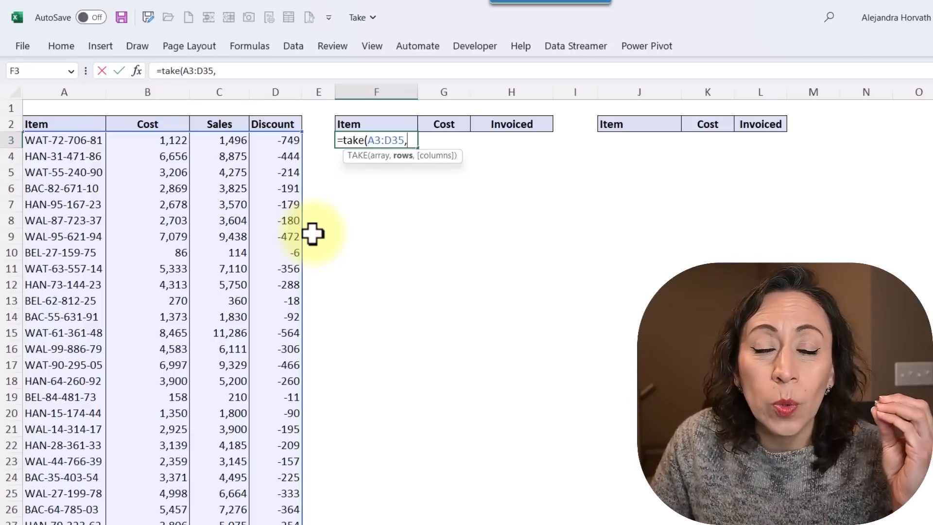
pyautogui.moveTo(223, 315)
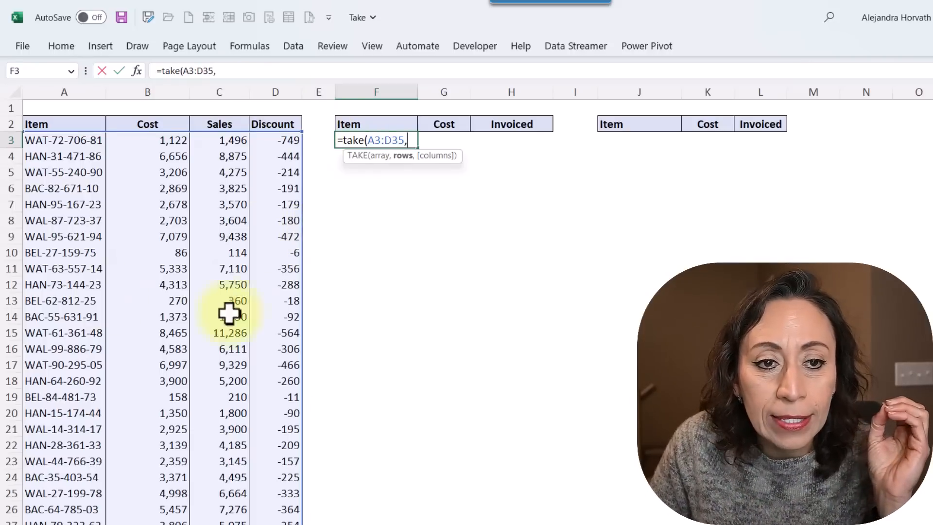
pyautogui.moveTo(506, 223)
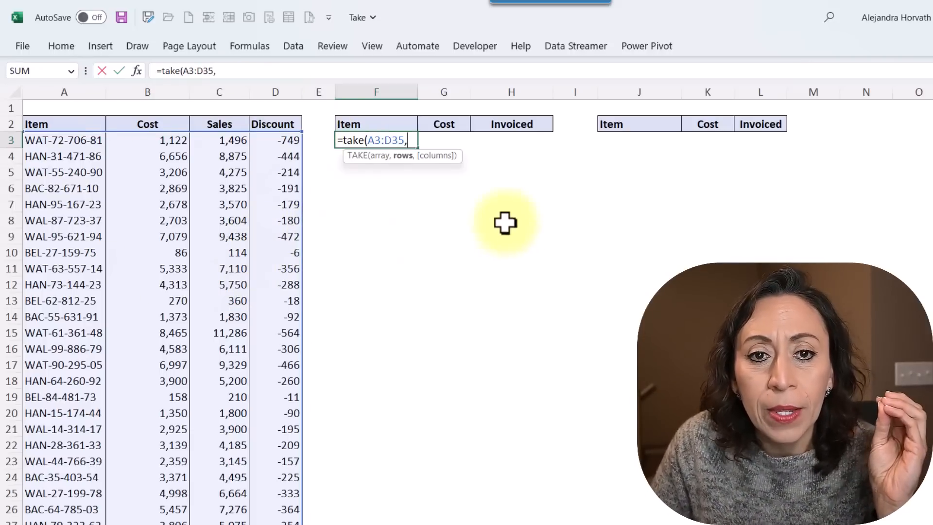
pyautogui.write('10')
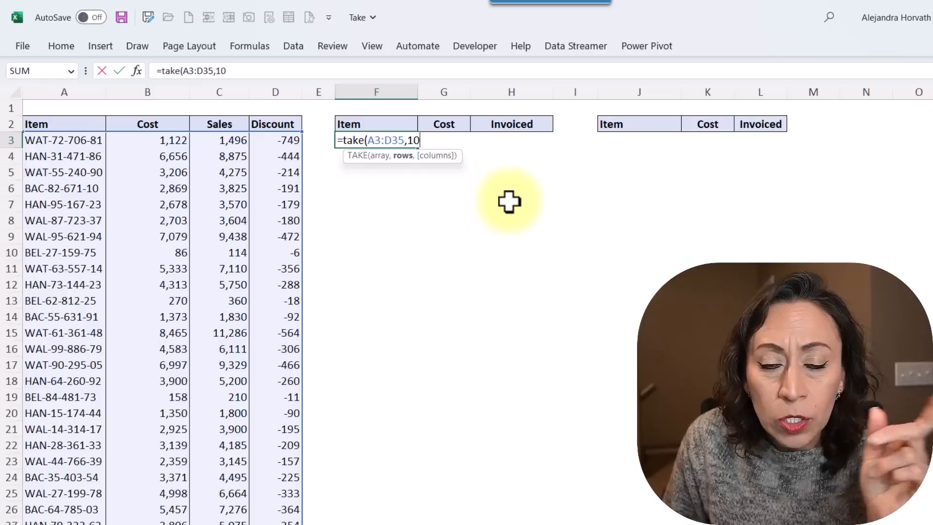
pyautogui.write(',')
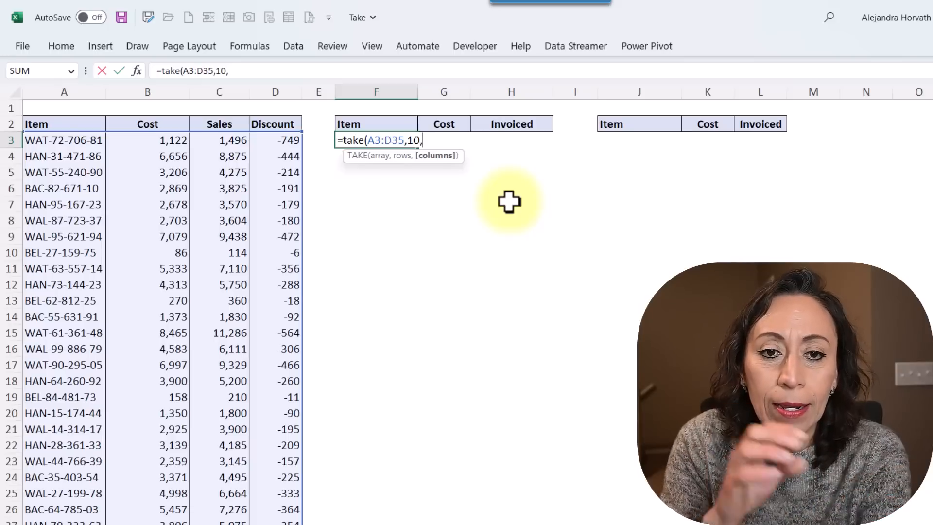
pyautogui.moveTo(788, 113)
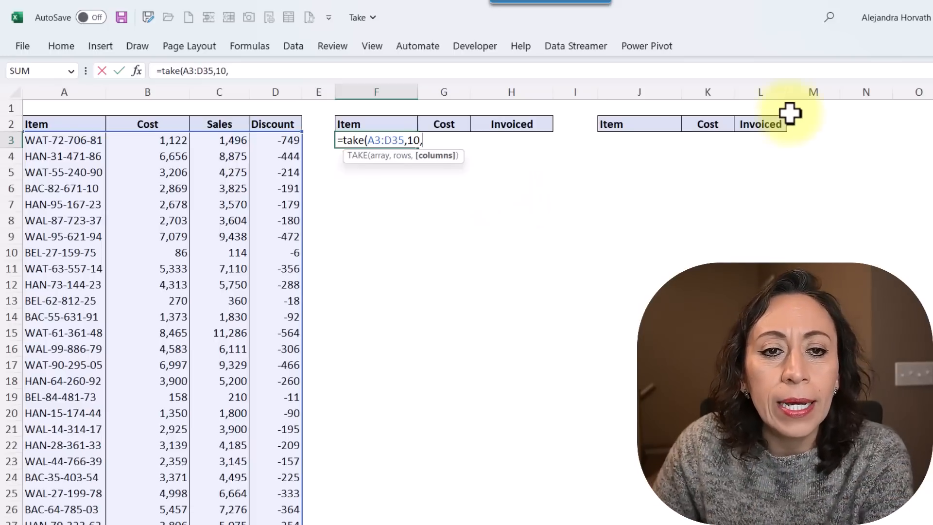
pyautogui.write('3)')
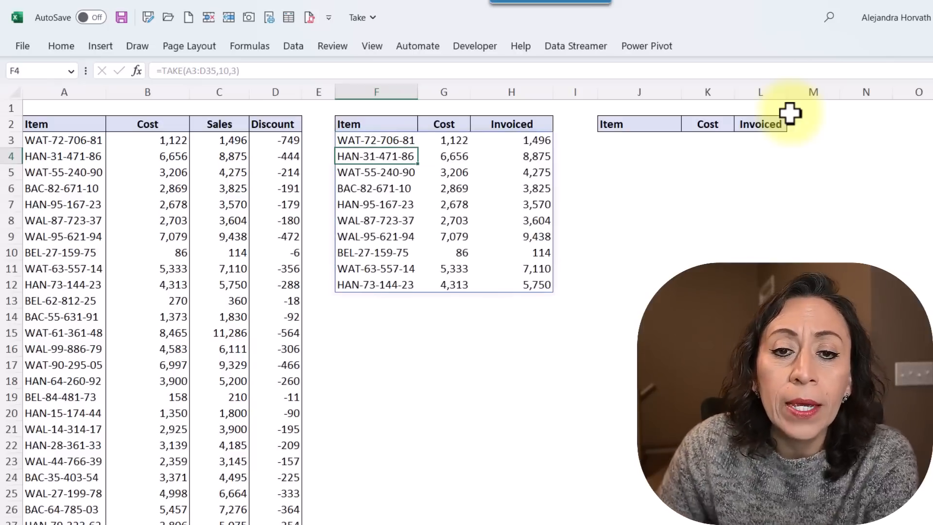
pyautogui.moveTo(544, 142)
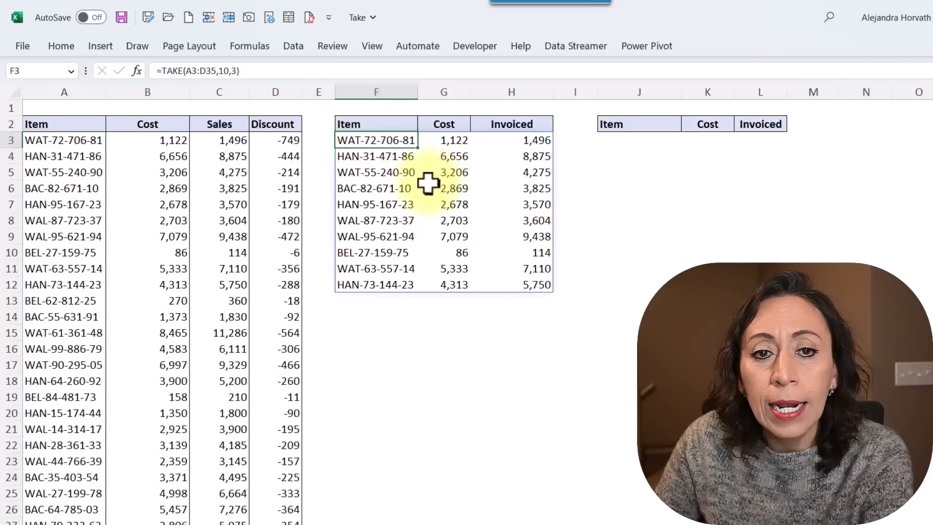
pyautogui.moveTo(317, 158)
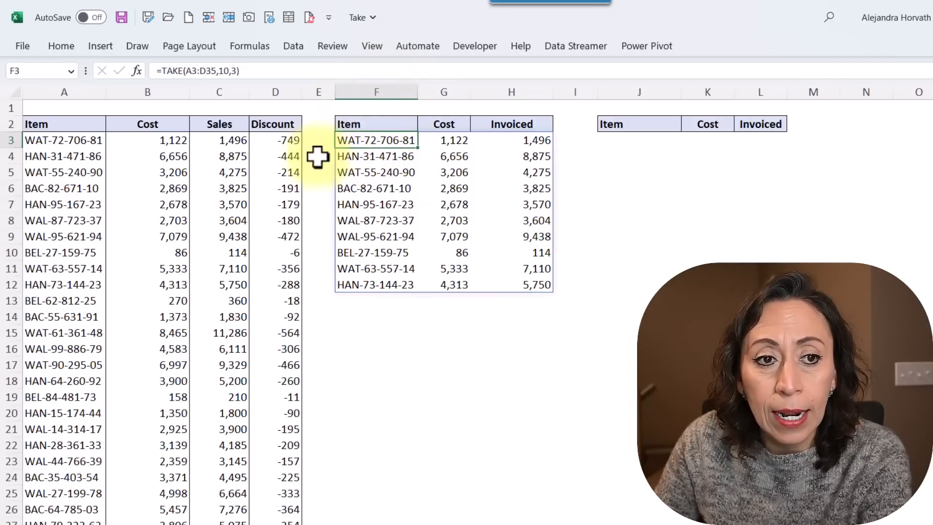
# Inspect the returned item and cost values of the TAKE spill range at F3.
pyautogui.click(375, 220)
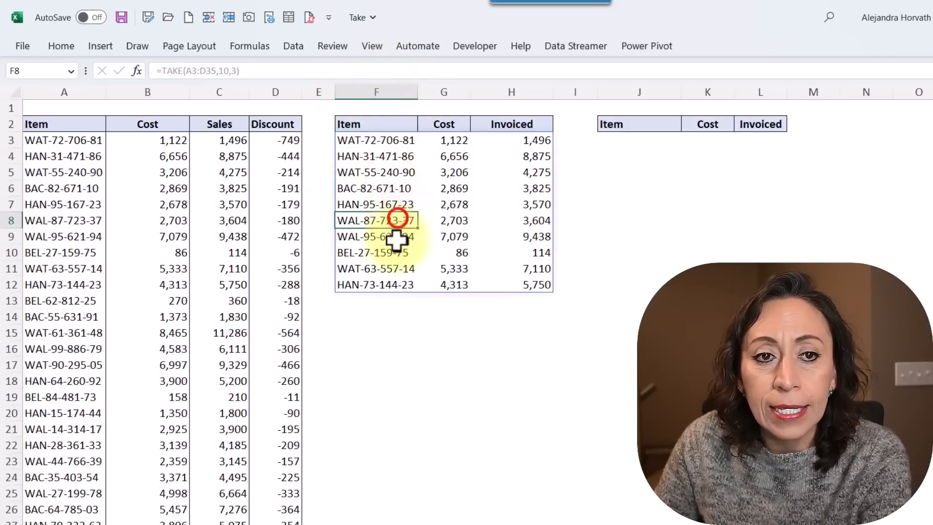
pyautogui.click(444, 221)
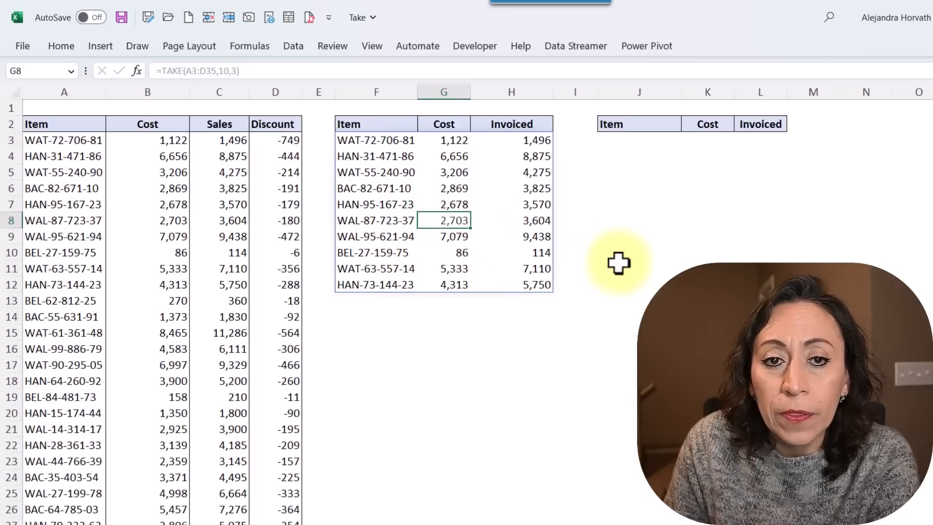
pyautogui.click(443, 140)
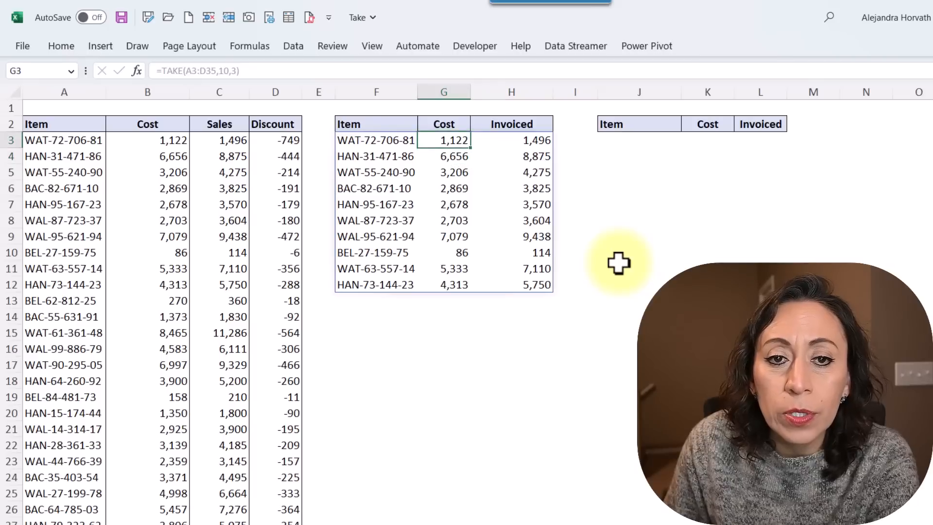
pyautogui.click(376, 140)
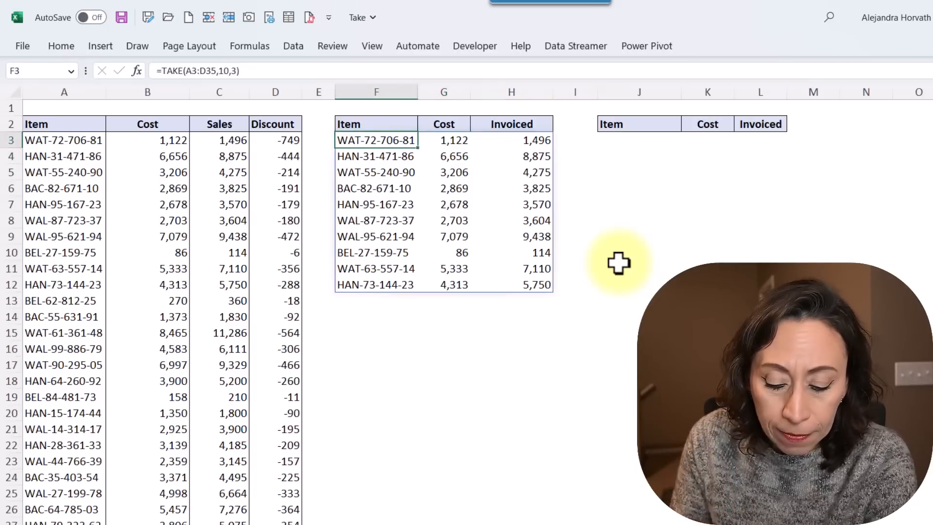
pyautogui.press('Delete')
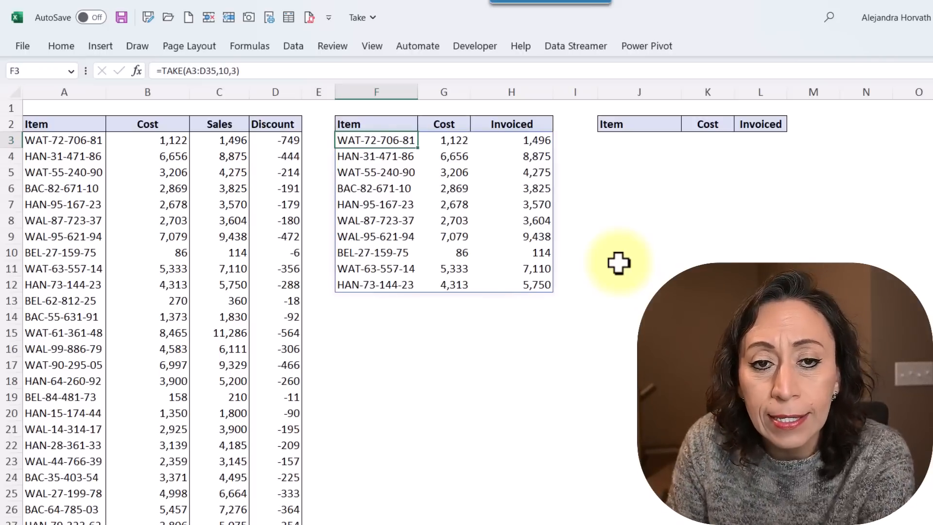
pyautogui.moveTo(466, 165)
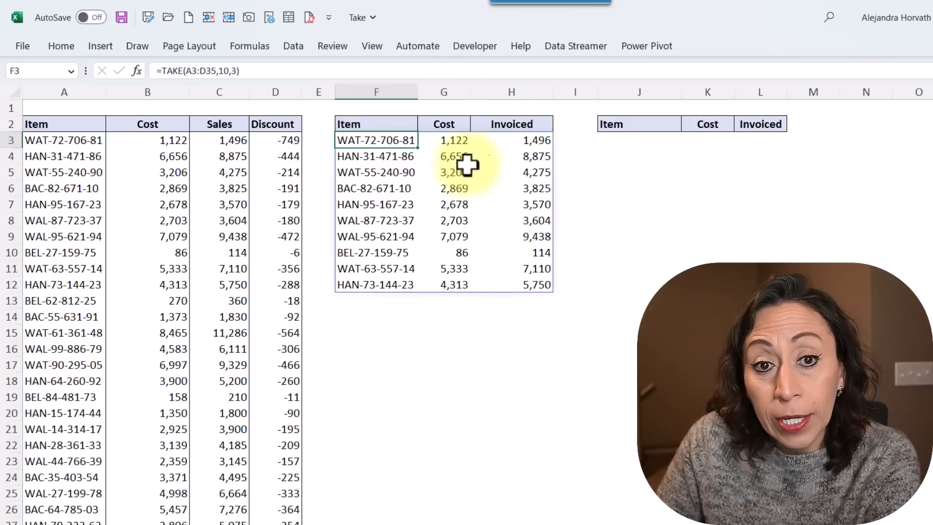
pyautogui.moveTo(518, 211)
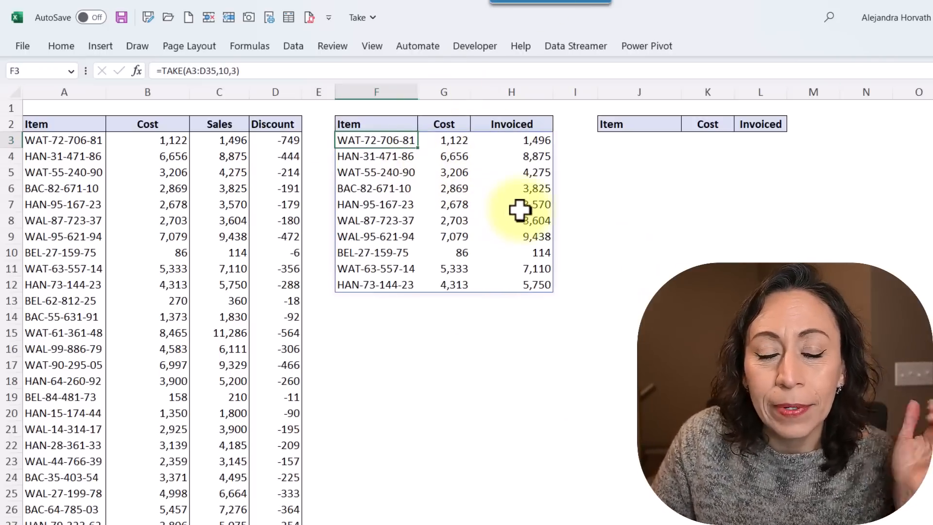
pyautogui.moveTo(265, 110)
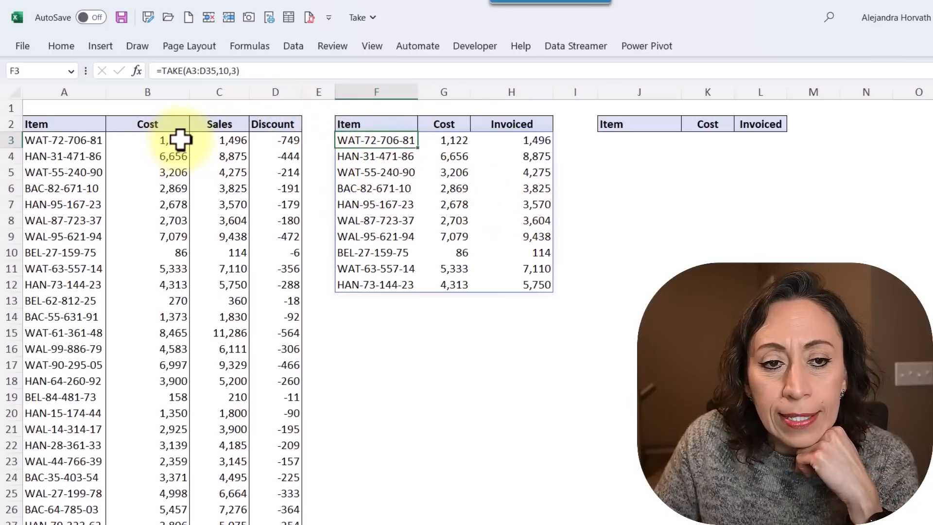
# Check the source table's bottom ten rows and select F3 to change the count to -10.
pyautogui.scroll(-3)
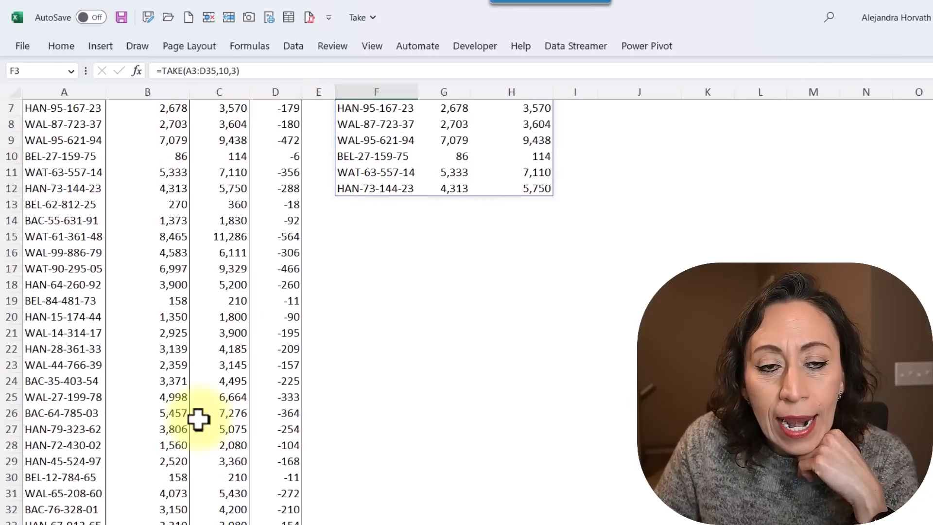
pyautogui.scroll(-3)
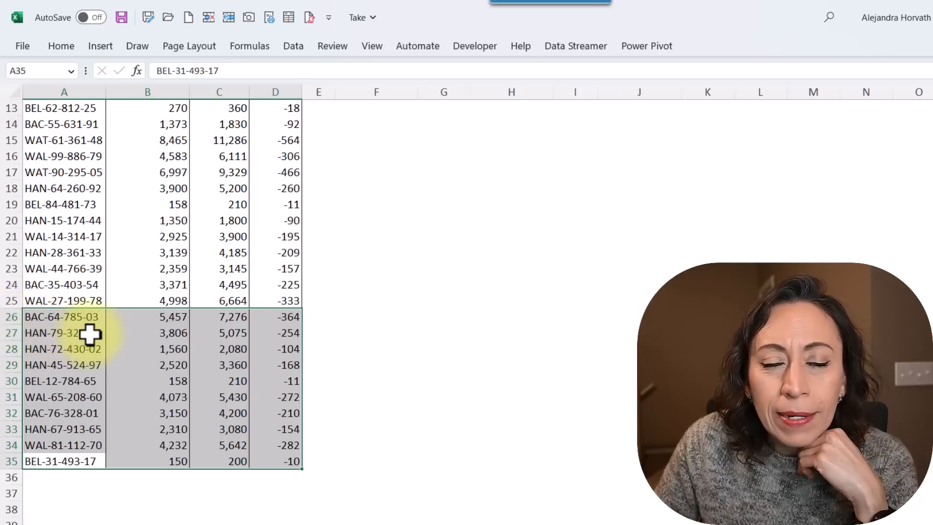
pyautogui.scroll(3)
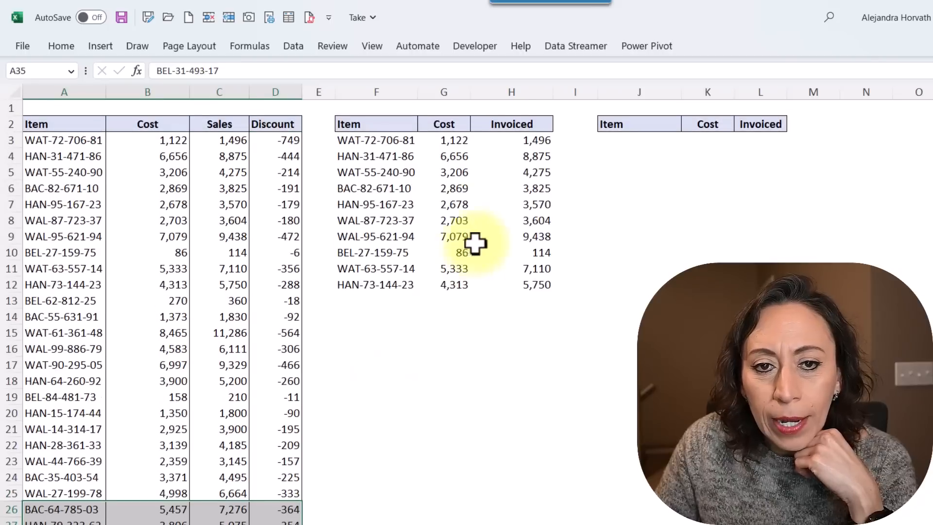
pyautogui.click(375, 140)
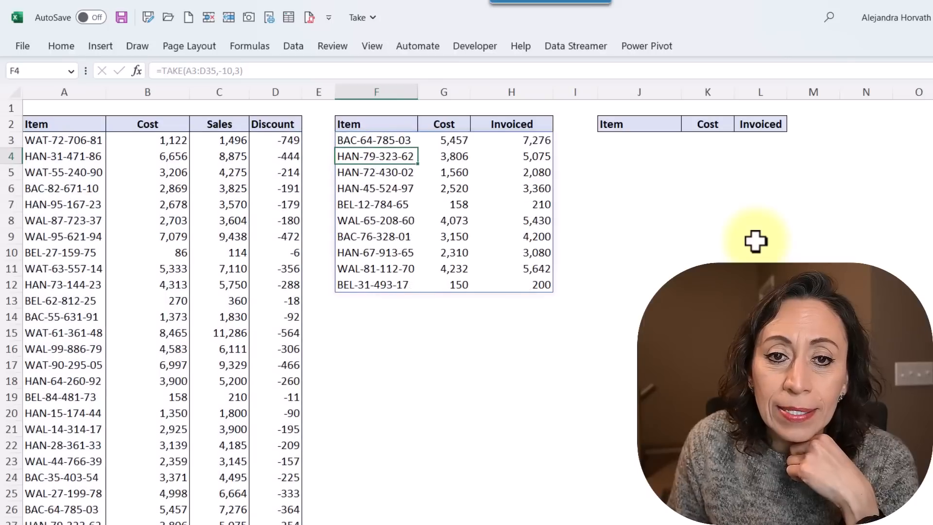
pyautogui.click(374, 140)
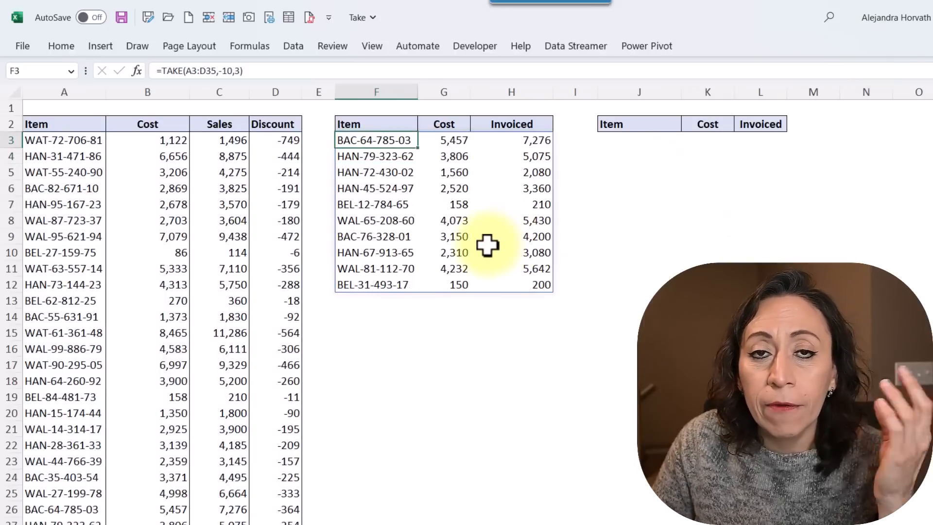
pyautogui.moveTo(429, 149)
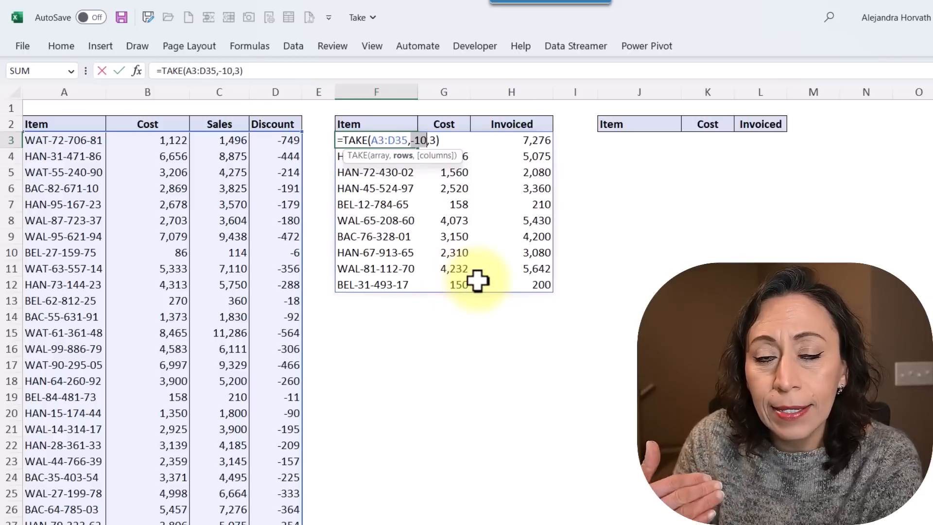
pyautogui.moveTo(485, 315)
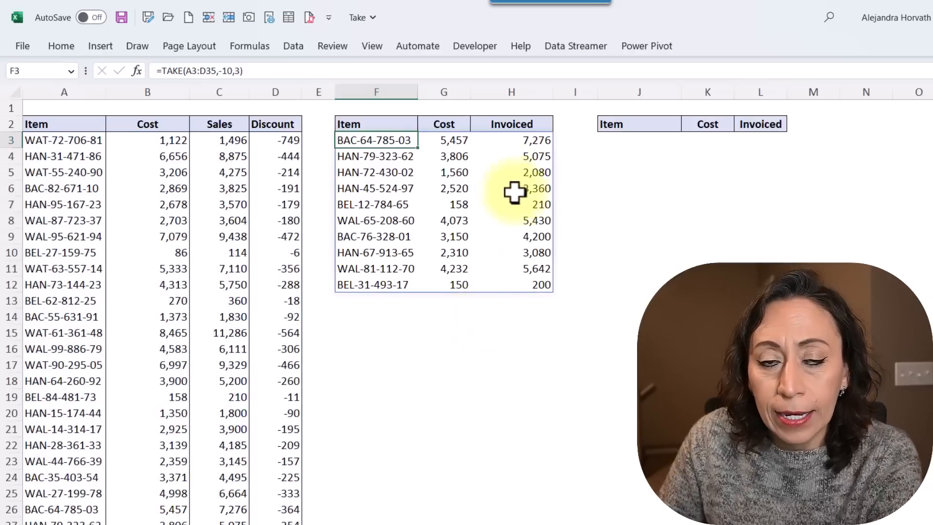
pyautogui.moveTo(407, 179)
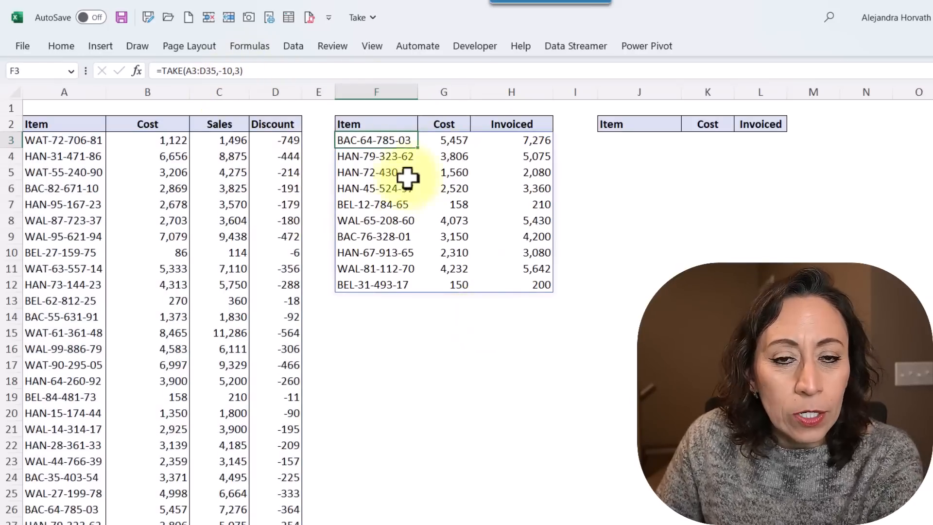
pyautogui.moveTo(560, 131)
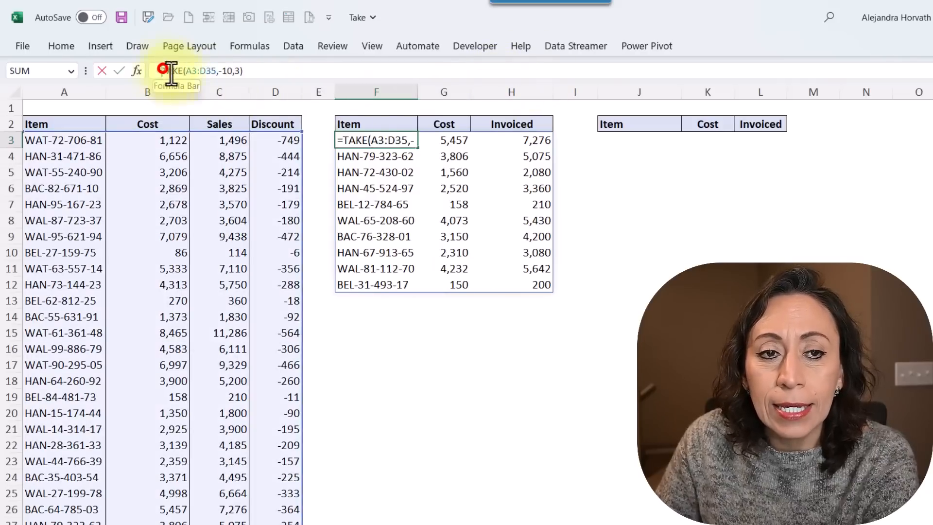
pyautogui.moveTo(510, 134)
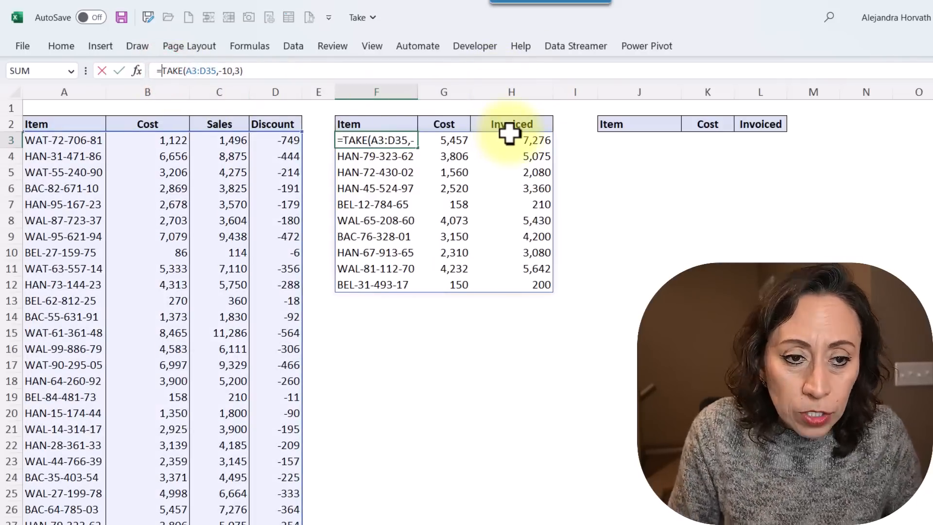
# Wrap F3 as =SORT(TAKE(A3:D35,-10,3),2,-1) to order by cost descending.
pyautogui.write('sort(')
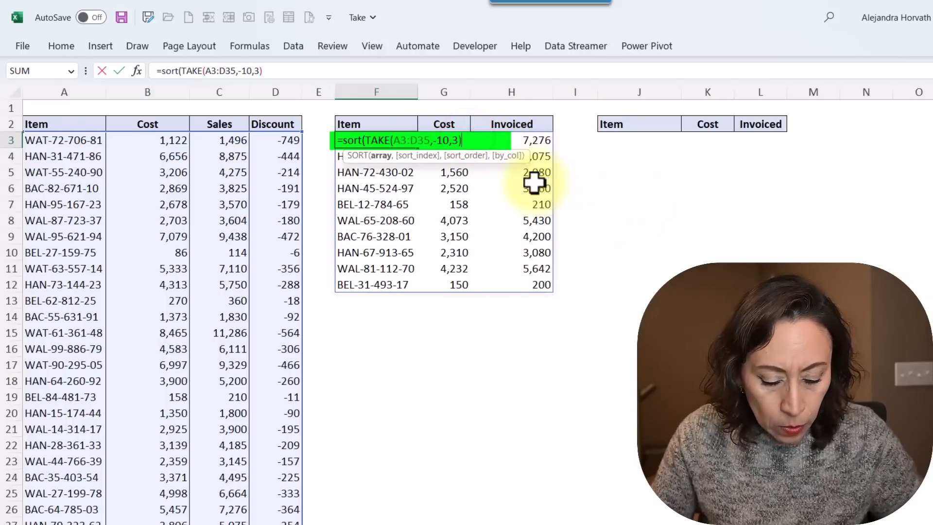
pyautogui.write(',')
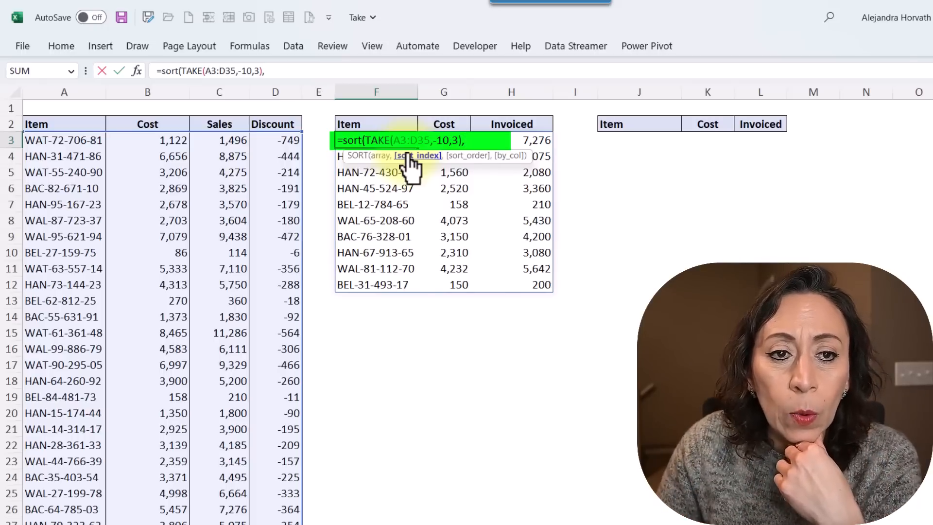
pyautogui.moveTo(447, 244)
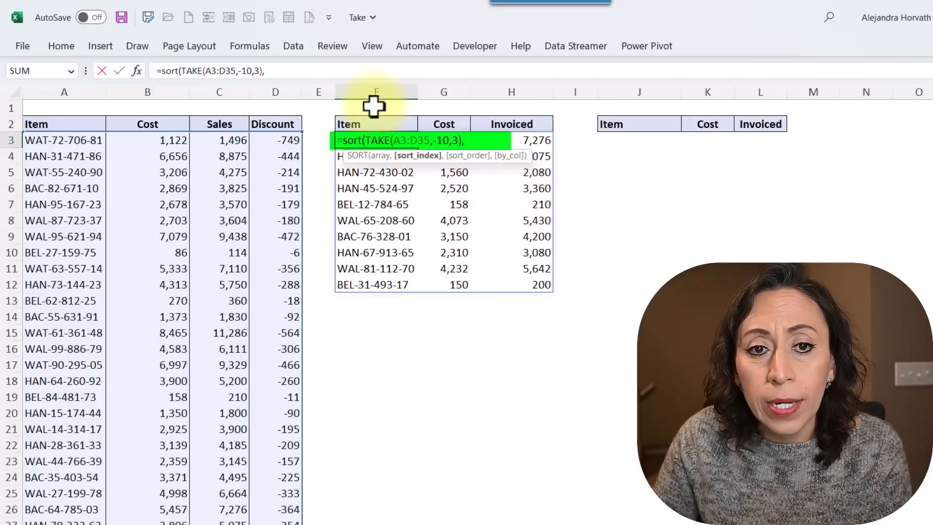
pyautogui.moveTo(446, 200)
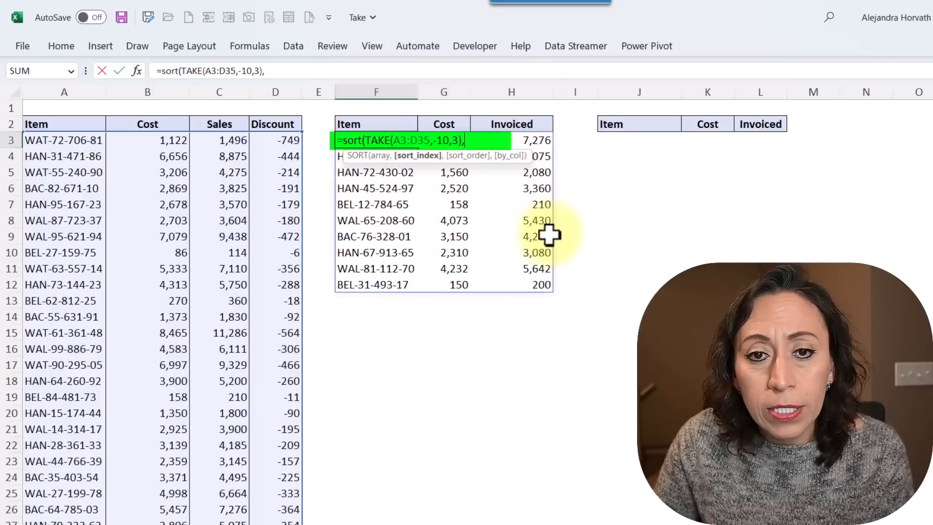
pyautogui.moveTo(527, 210)
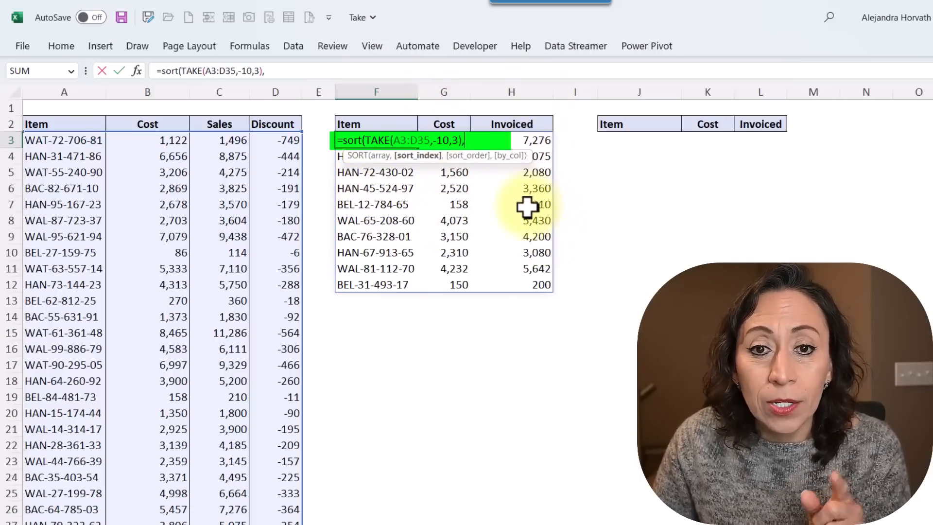
pyautogui.moveTo(588, 185)
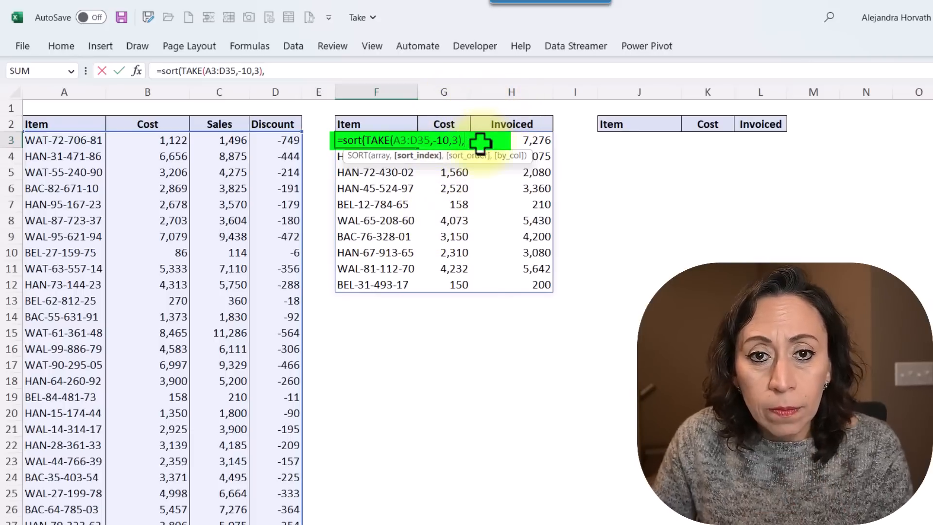
pyautogui.write('2')
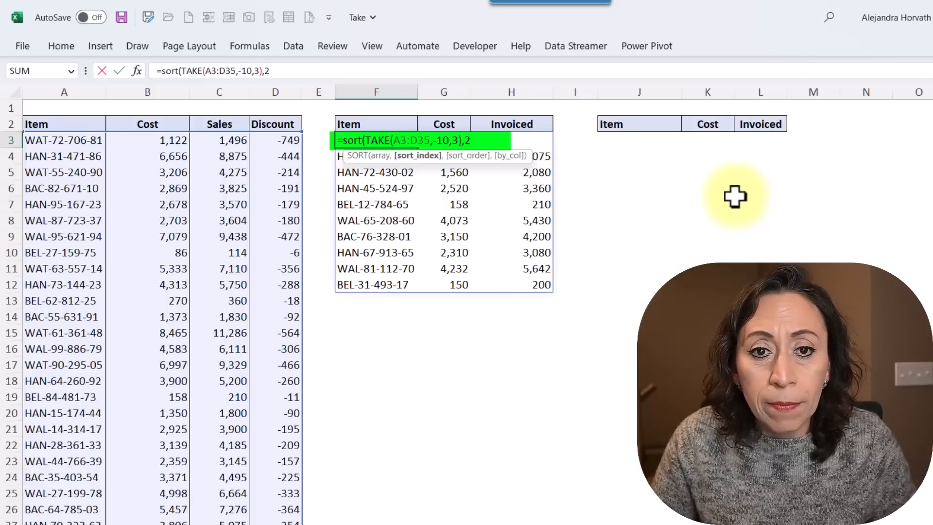
pyautogui.write(',')
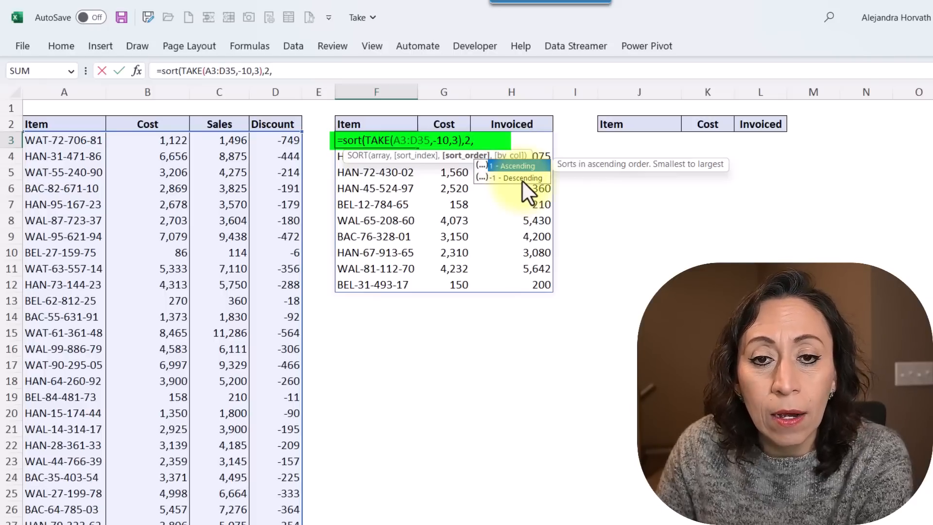
pyautogui.moveTo(622, 199)
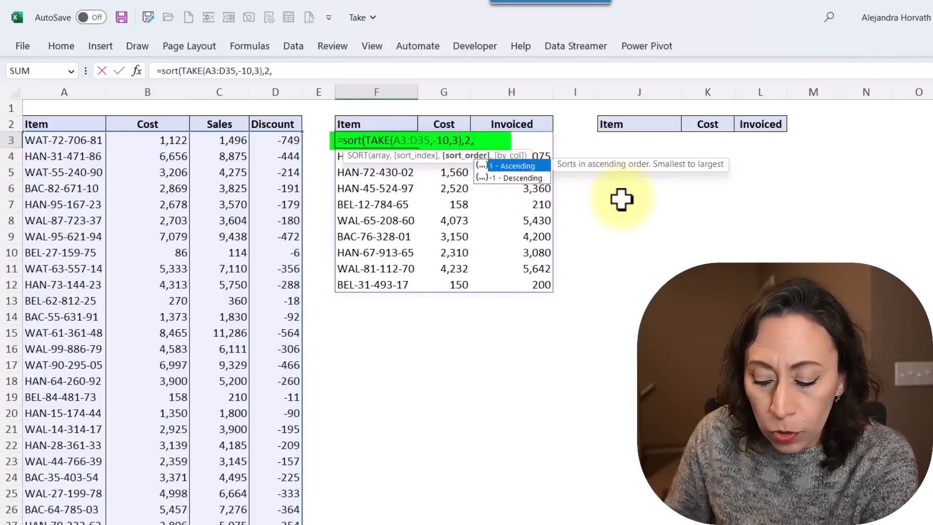
pyautogui.write('-1')
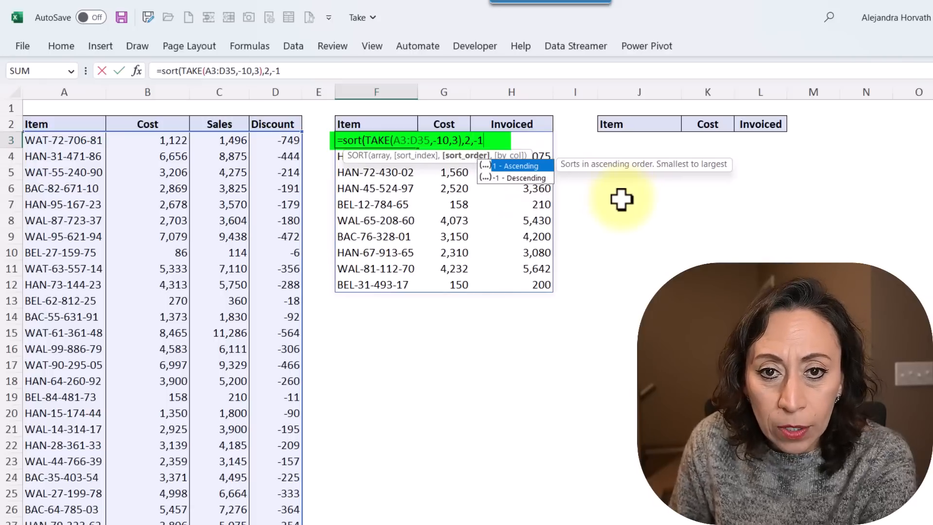
pyautogui.moveTo(464, 173)
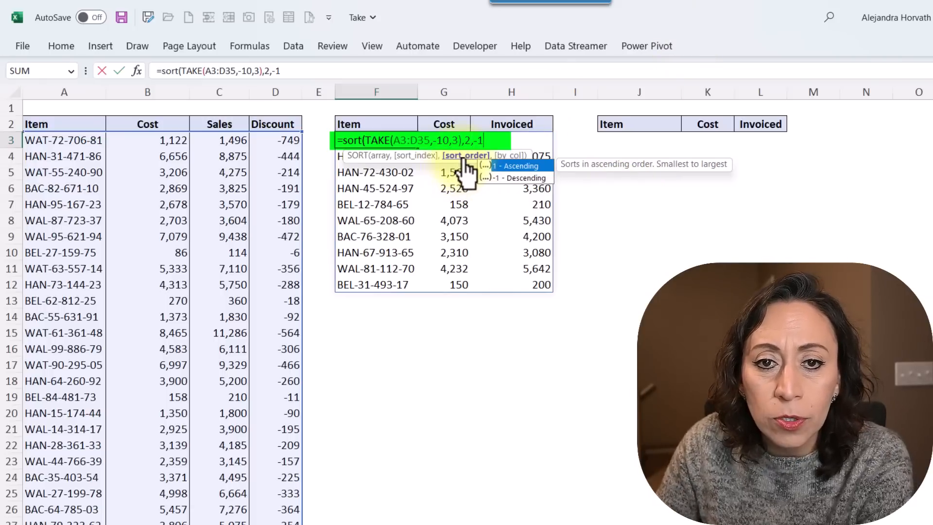
pyautogui.moveTo(586, 122)
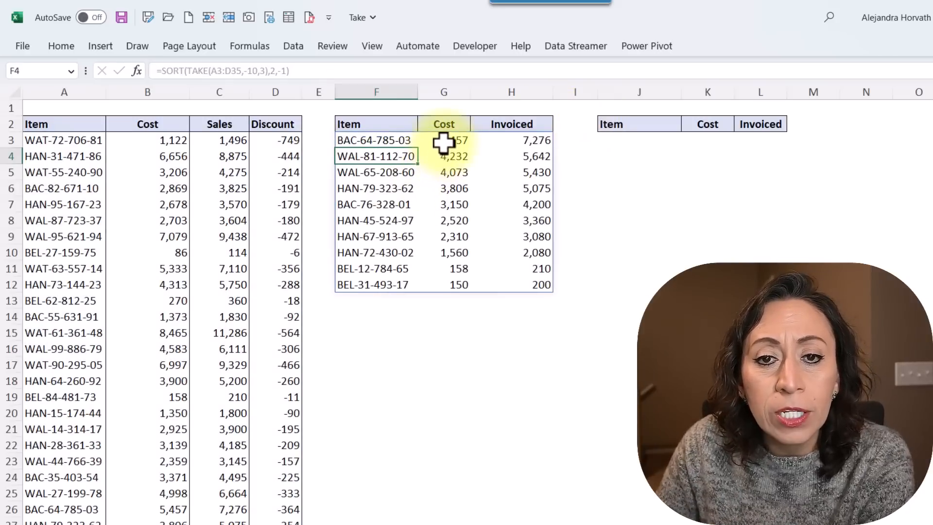
# Check the sorted top cost, rename both Invoiced headers (H2, L2) to Sales, and select J3.
pyautogui.click(444, 140)
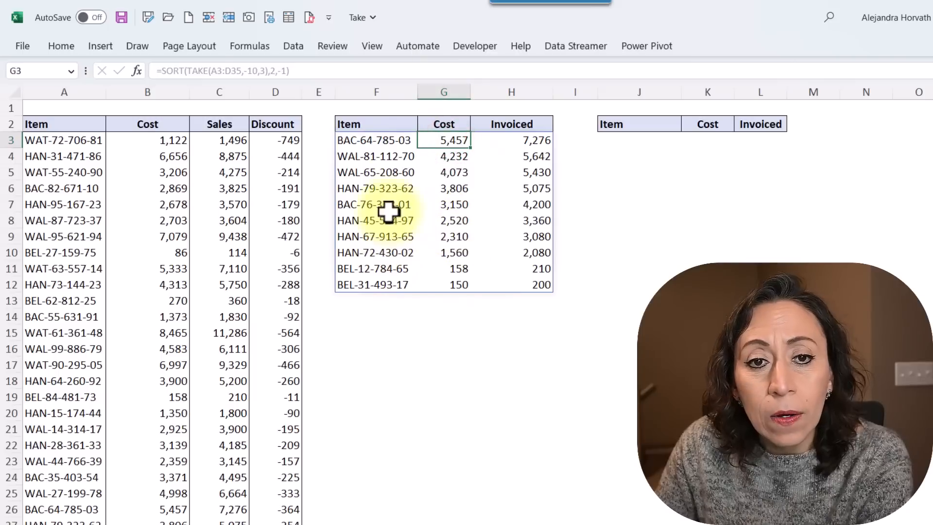
pyautogui.click(375, 140)
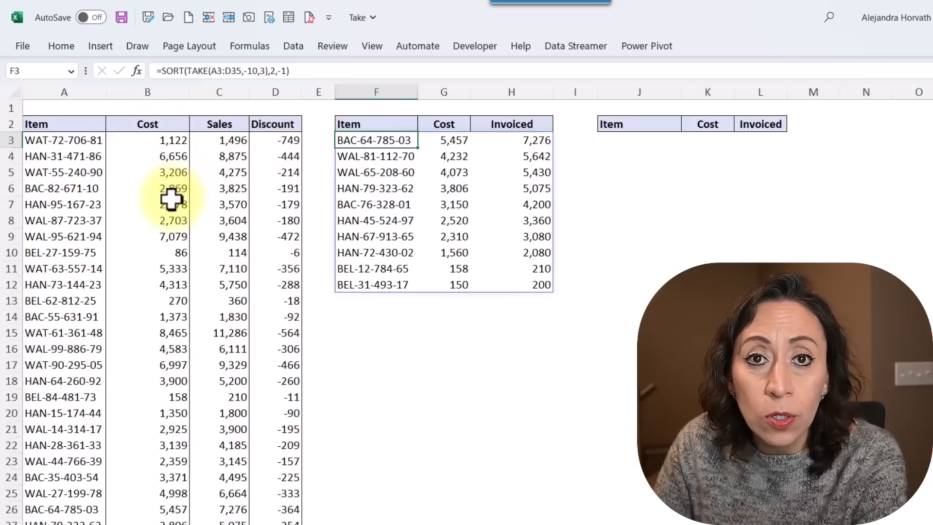
pyautogui.moveTo(480, 221)
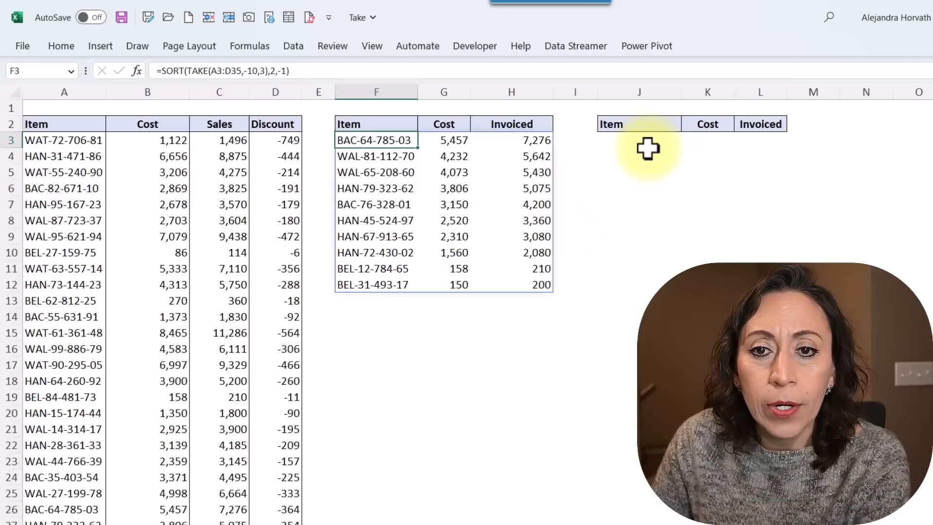
pyautogui.click(510, 123)
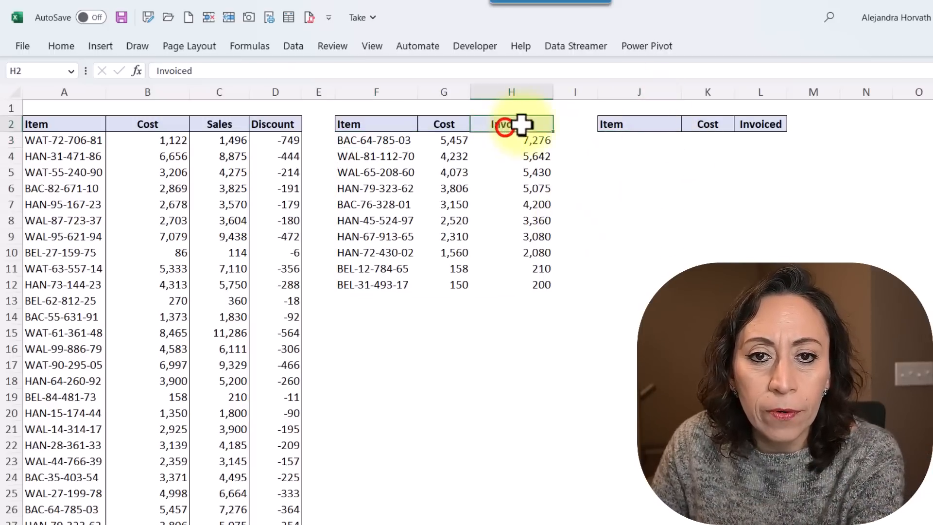
pyautogui.write('Sale')
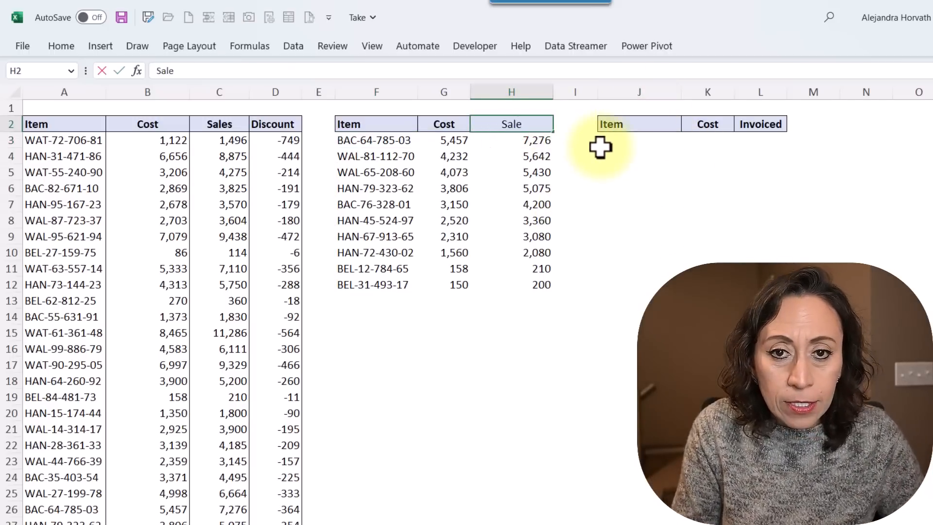
pyautogui.click(708, 124)
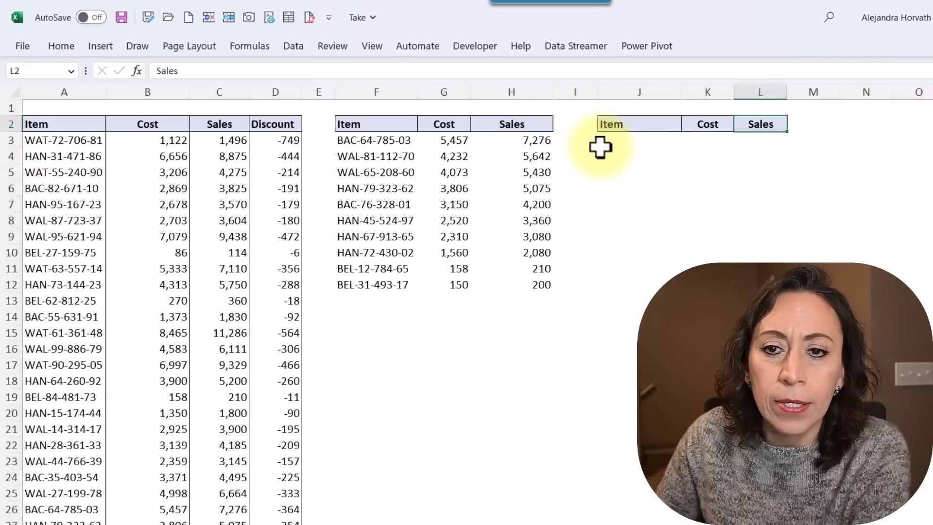
pyautogui.click(638, 140)
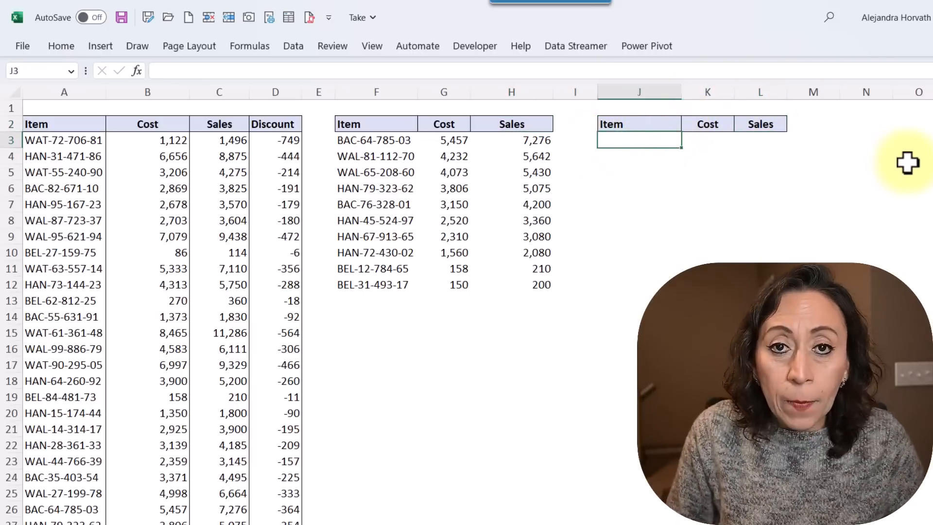
# Enter =SORT(A3:D35,2,-1) in J3 to list the whole source by cost descending.
pyautogui.write('=')
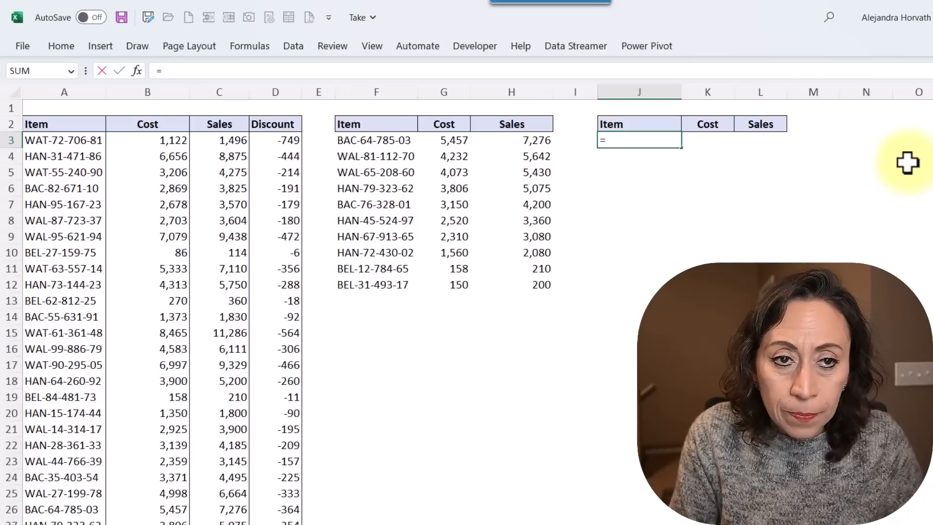
pyautogui.write('sort(')
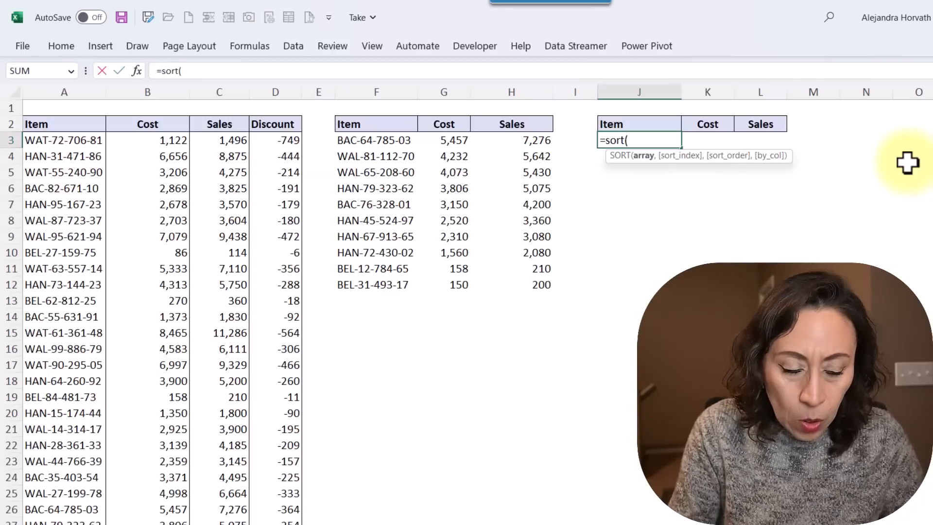
pyautogui.moveTo(719, 157)
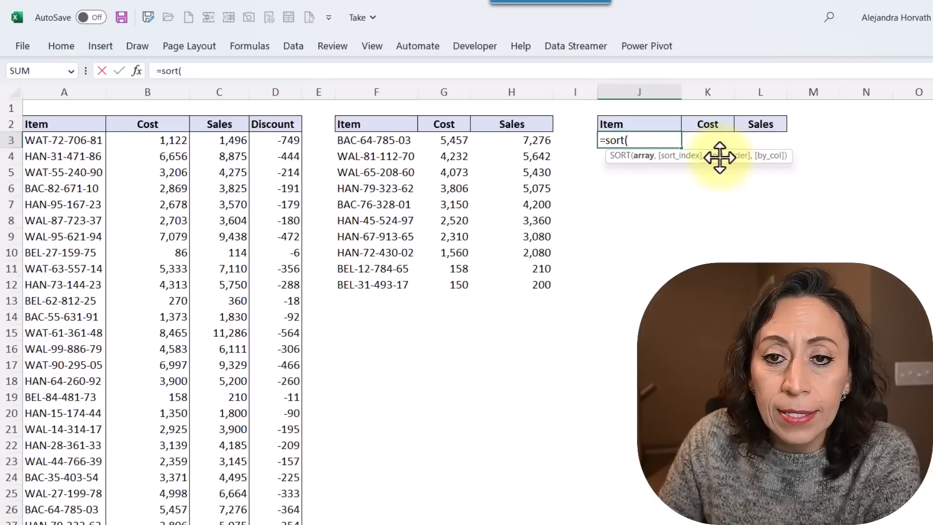
pyautogui.click(64, 140)
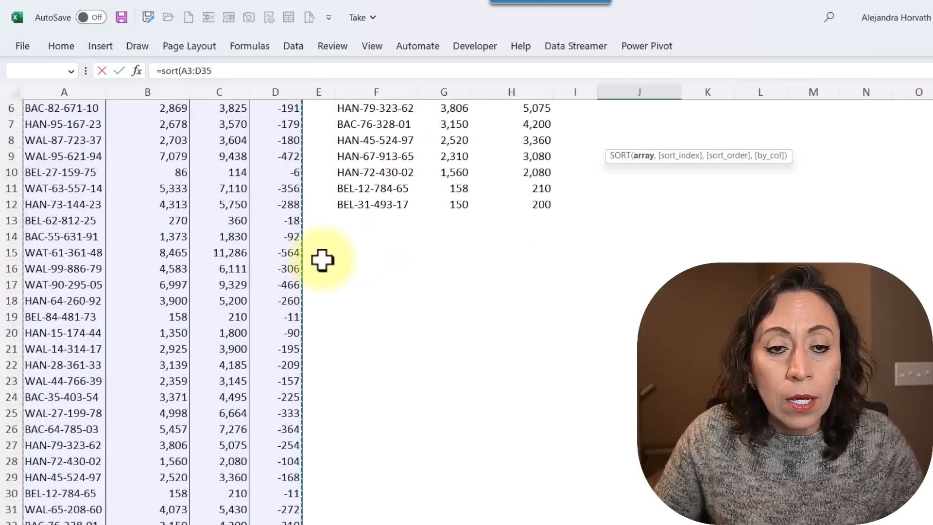
pyautogui.scroll(-3)
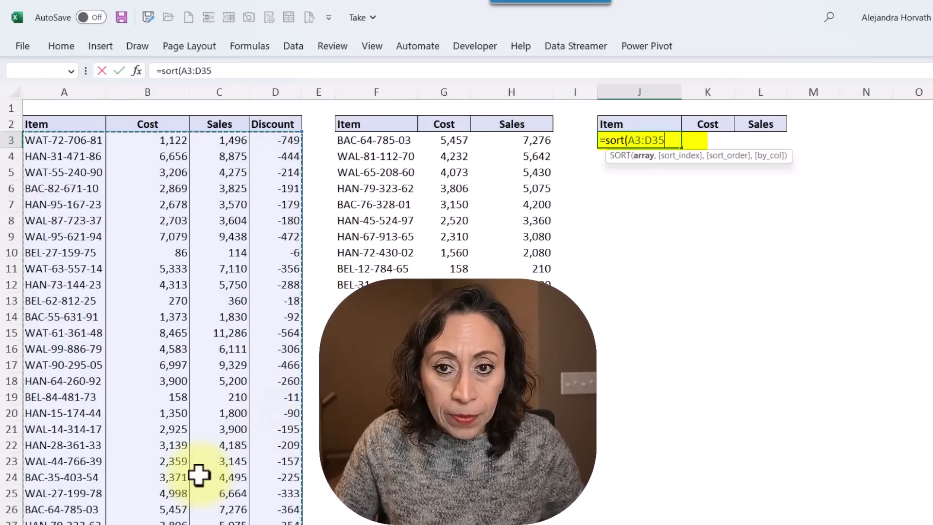
pyautogui.write(',')
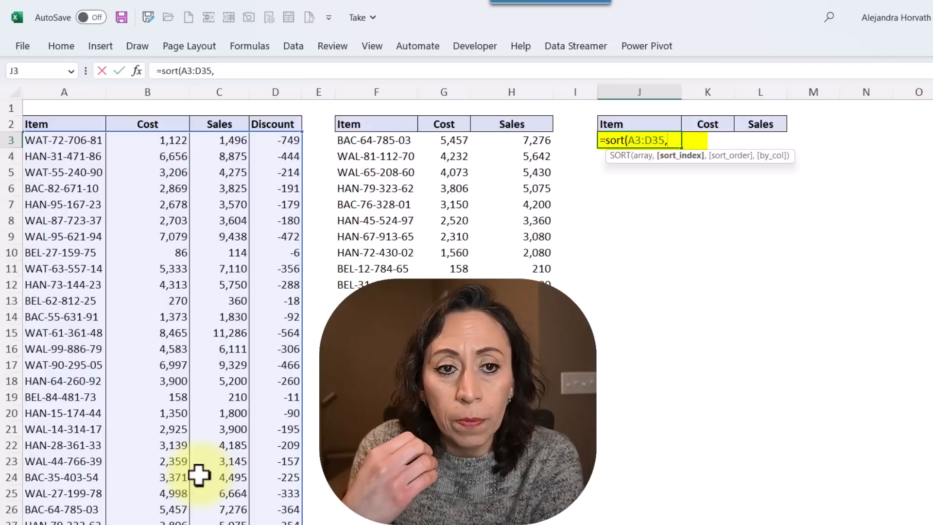
pyautogui.write('2')
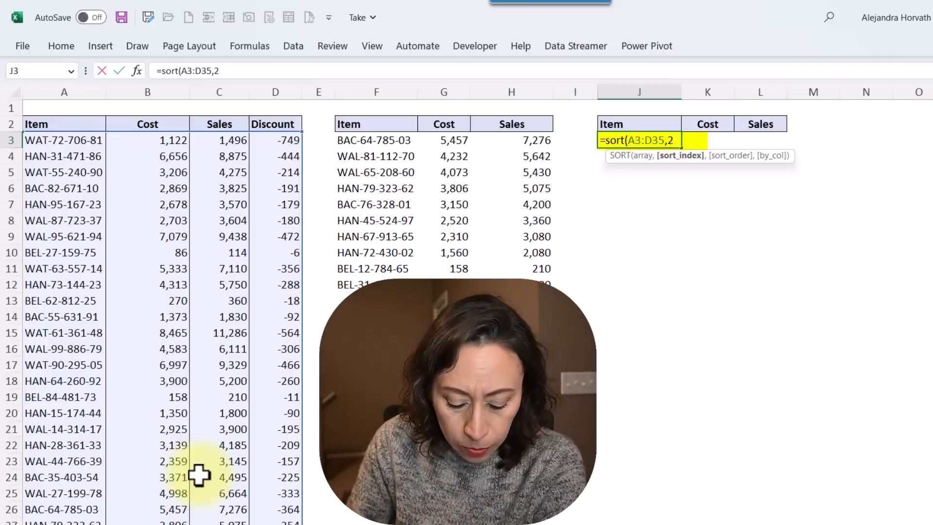
pyautogui.write(',')
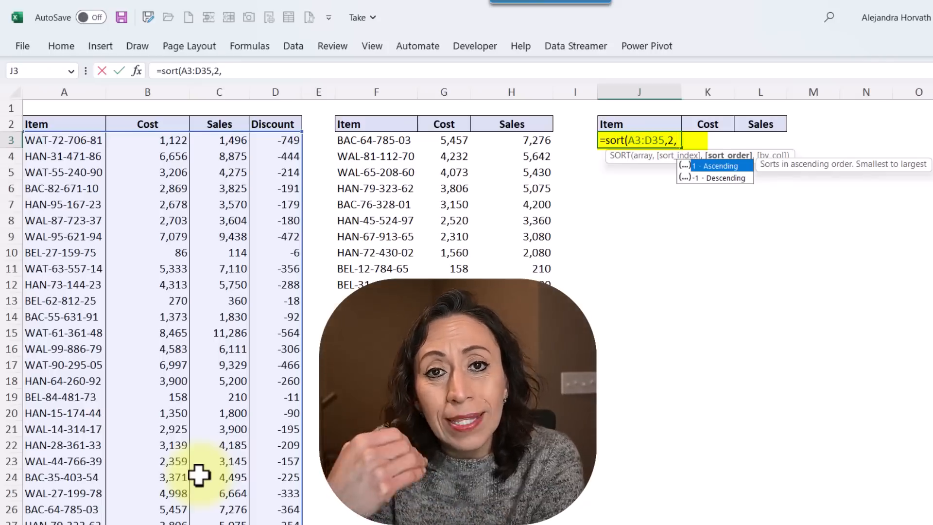
pyautogui.write('-1)')
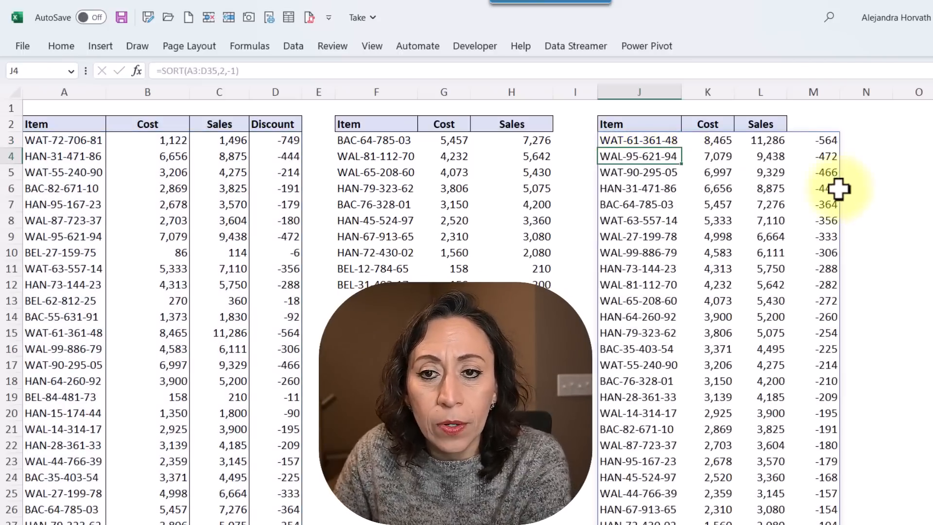
pyautogui.click(639, 140)
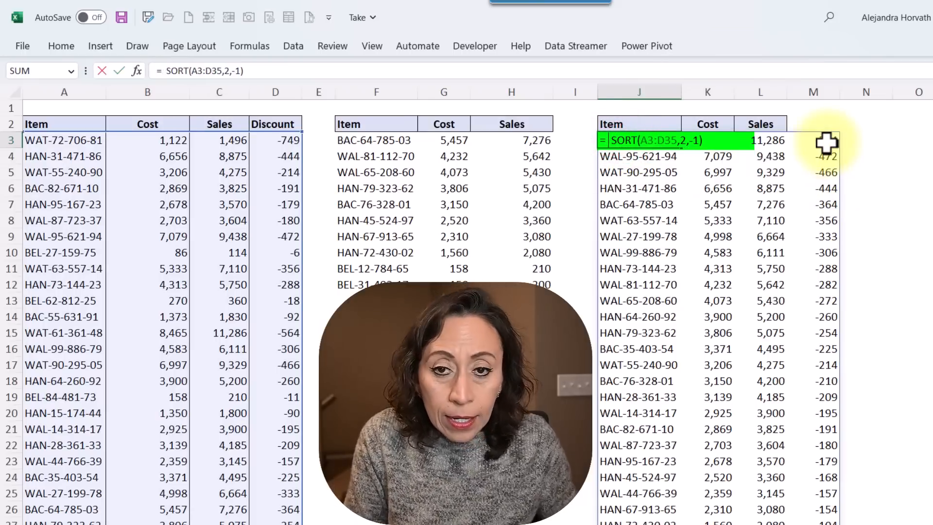
# Wrap J3 as =TAKE(SORT(A3:D35,2,-1),10,3) to keep the ten highest-cost rows, 3 columns.
pyautogui.write('take(')
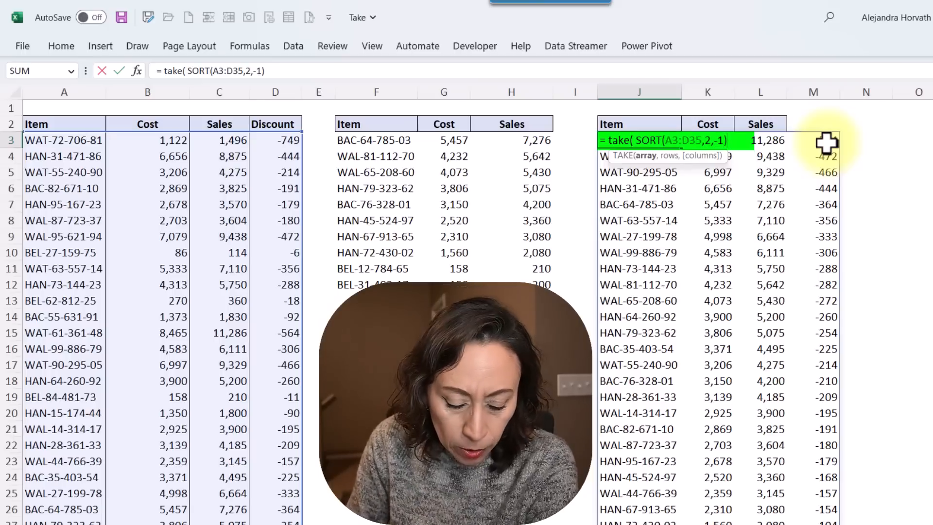
pyautogui.write(',')
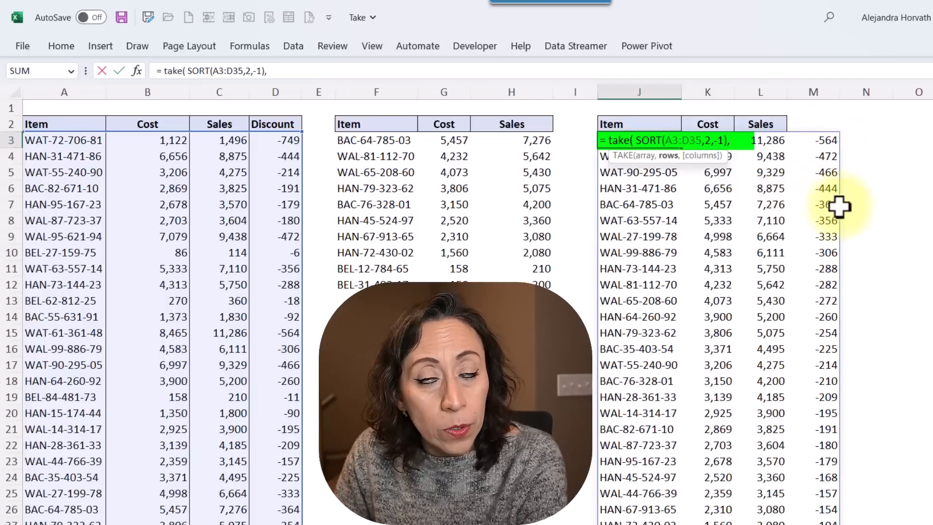
pyautogui.write('1')
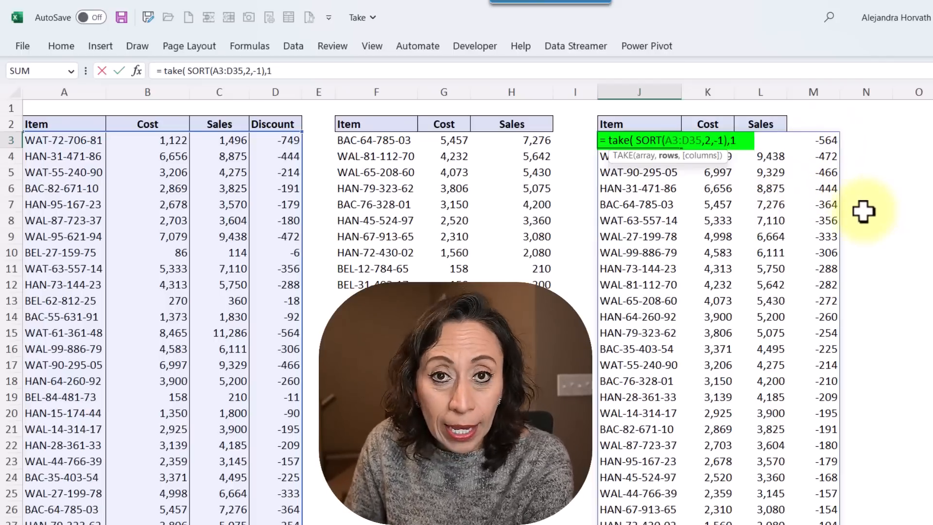
pyautogui.write('0')
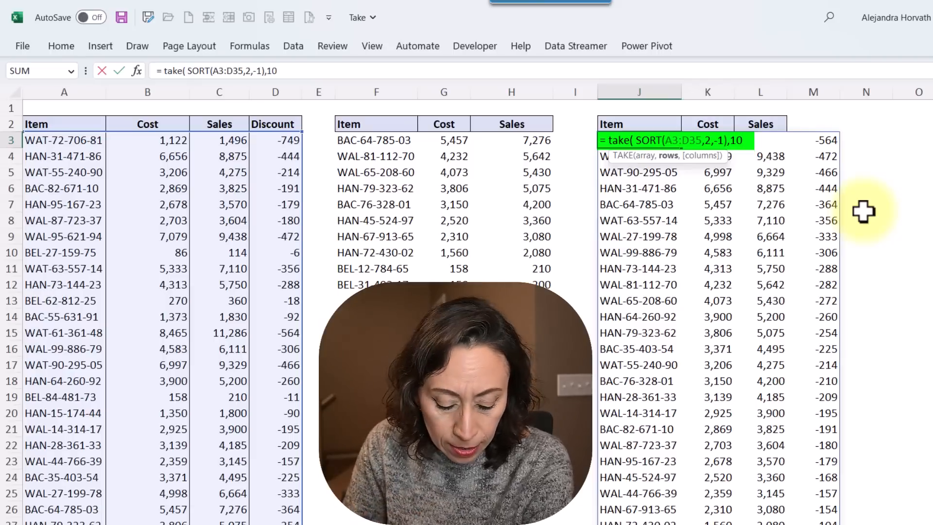
pyautogui.write(',')
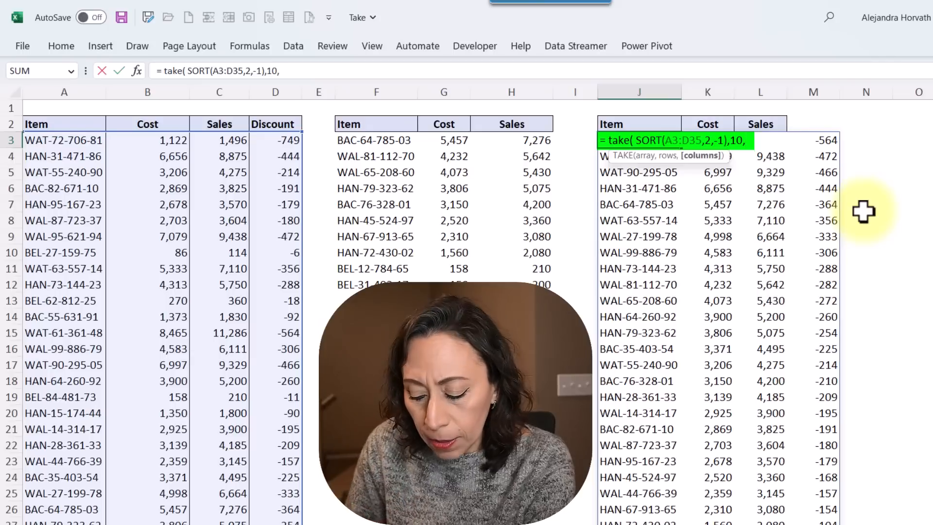
pyautogui.write('3)')
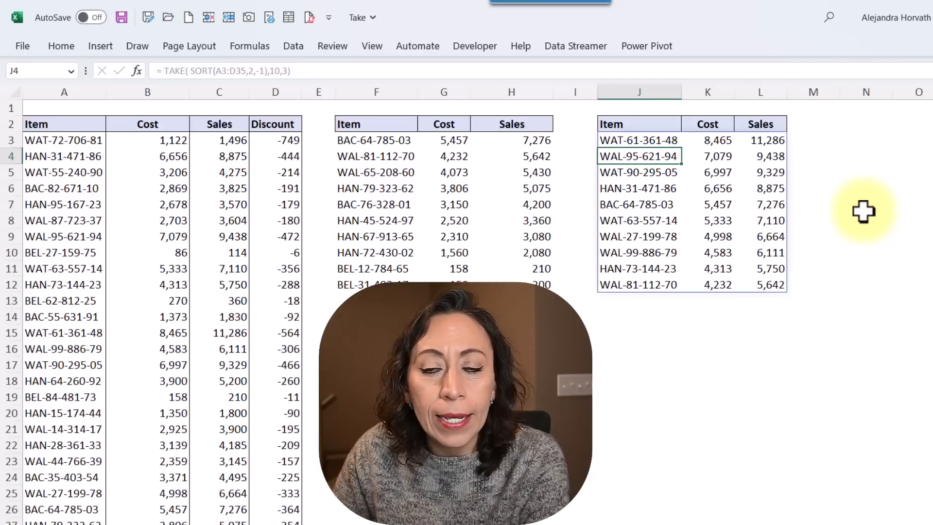
pyautogui.moveTo(107, 425)
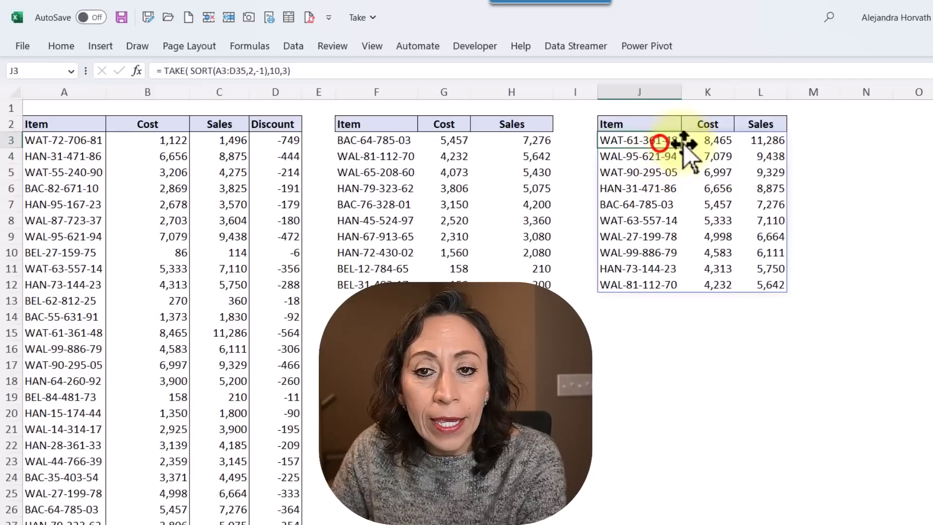
pyautogui.moveTo(896, 221)
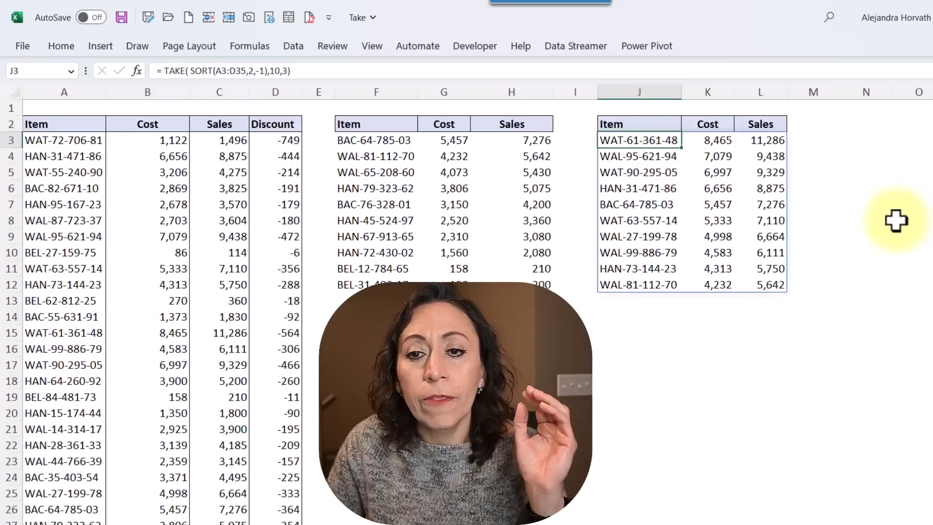
pyautogui.moveTo(866, 220)
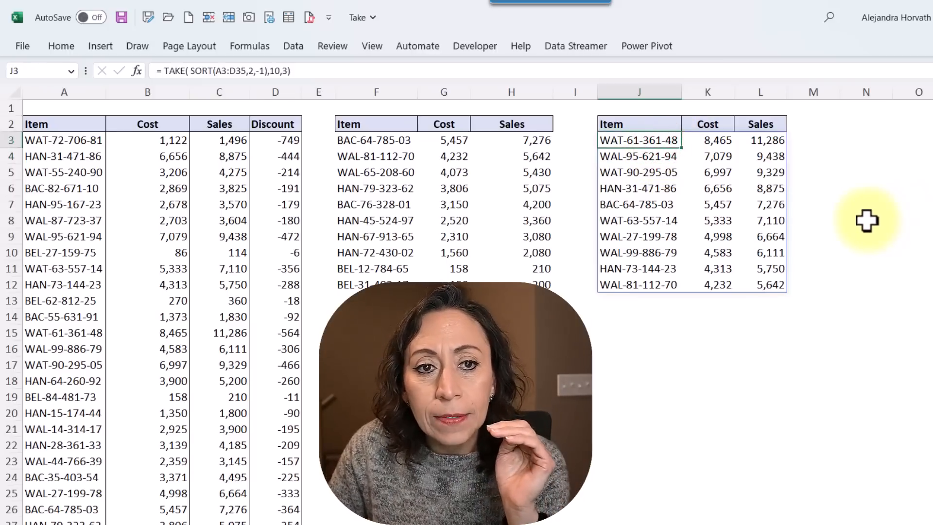
pyautogui.moveTo(707, 324)
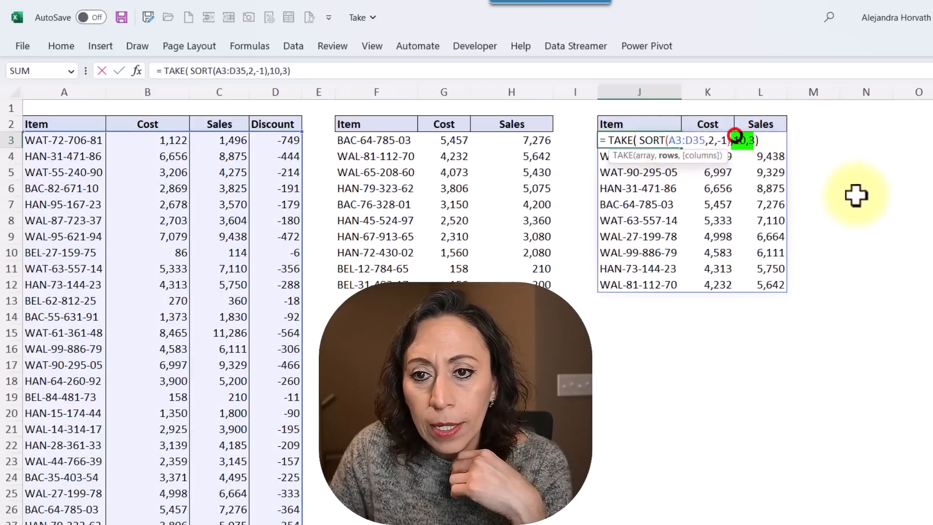
# Change J3's TAKE count to -10 so it lists the ten lowest-cost items.
pyautogui.write('-')
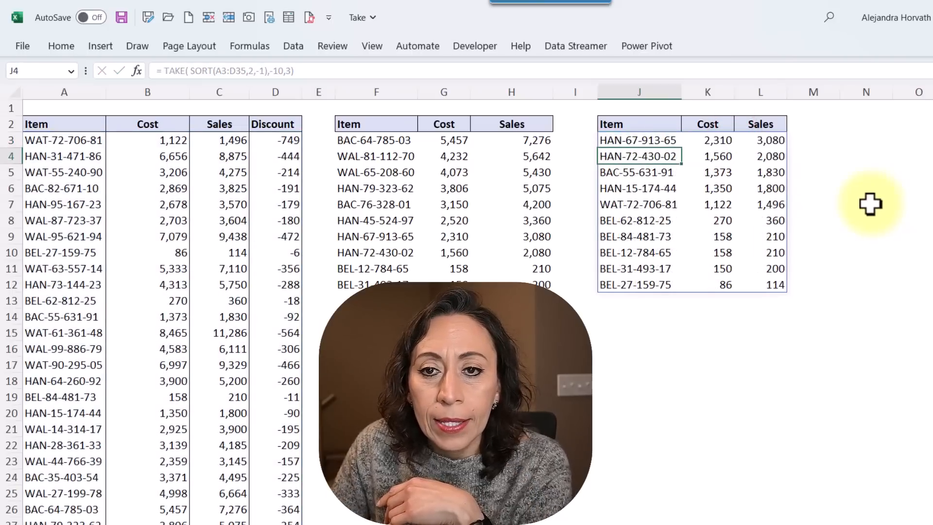
pyautogui.moveTo(708, 143)
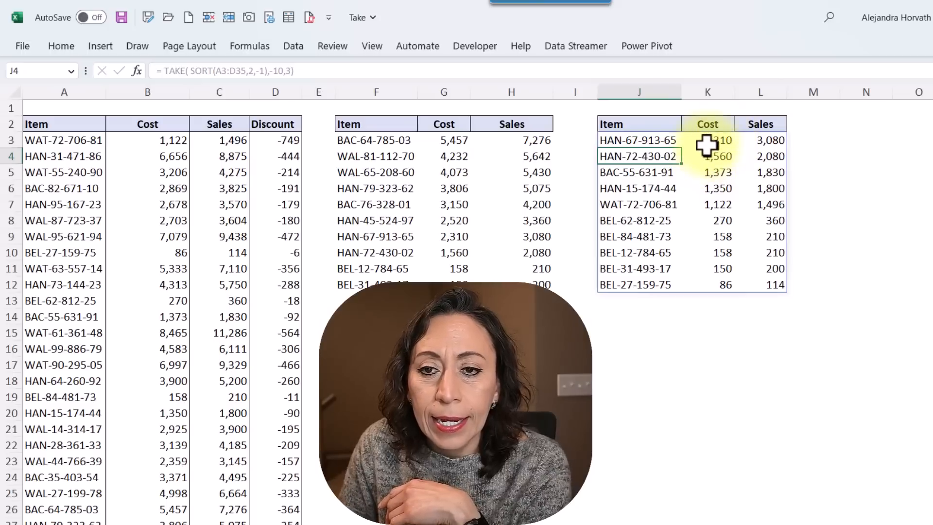
pyautogui.moveTo(667, 140)
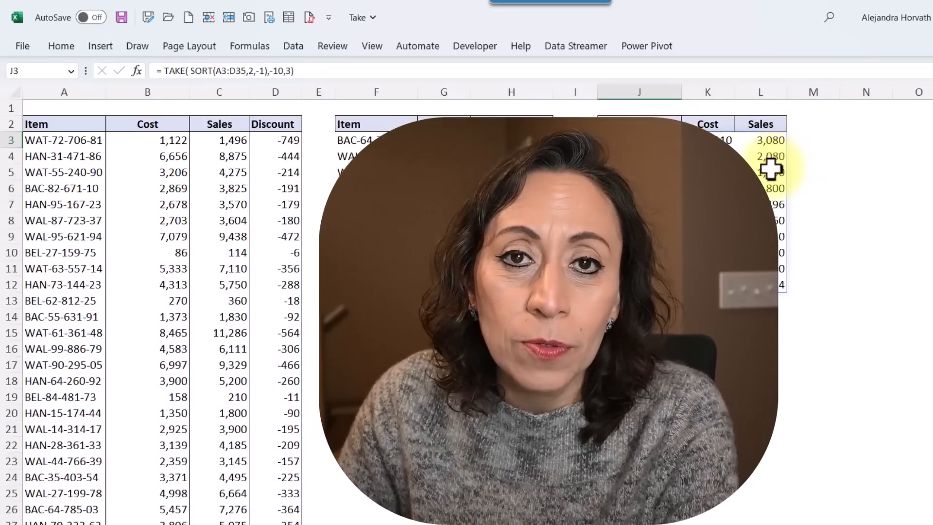
pyautogui.click(227, 70)
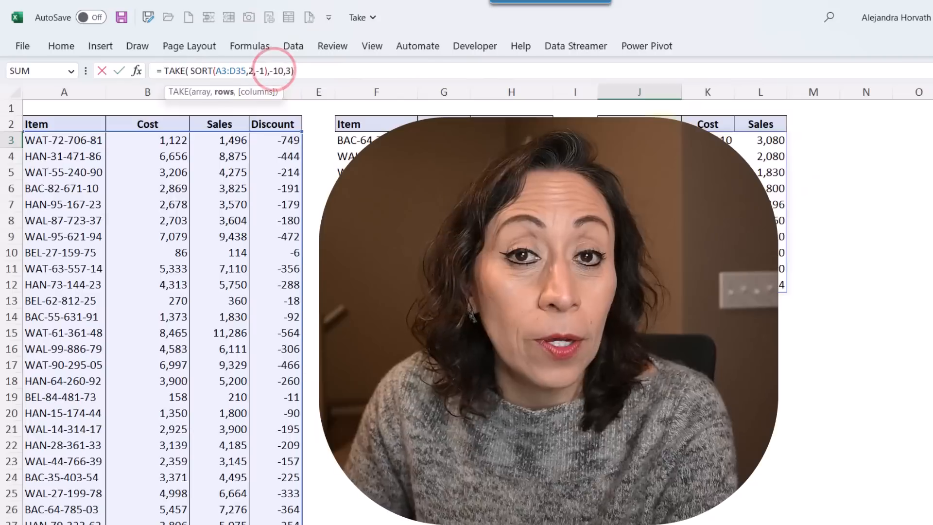